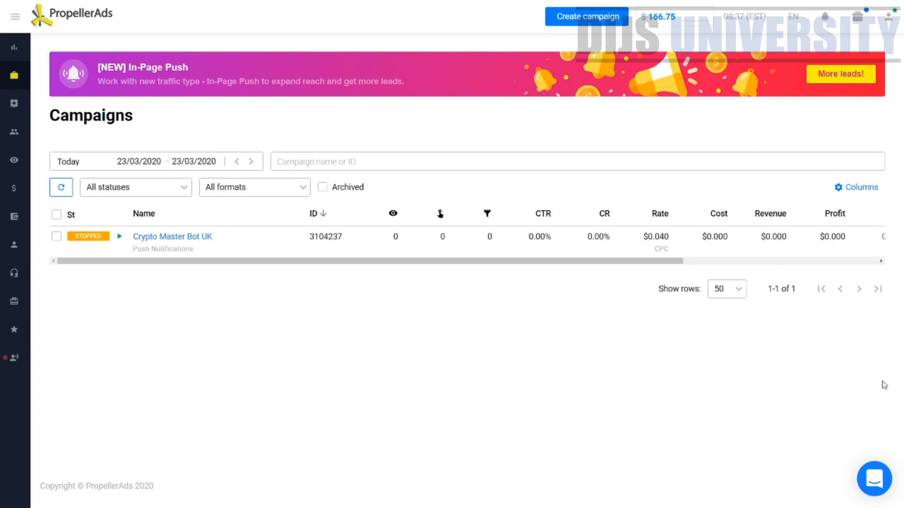
mouse_move(512, 486)
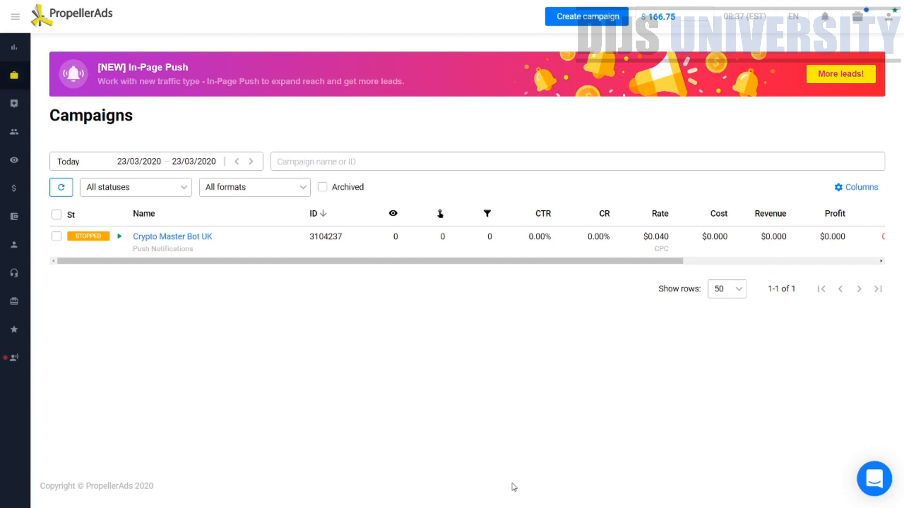
mouse_move(328, 435)
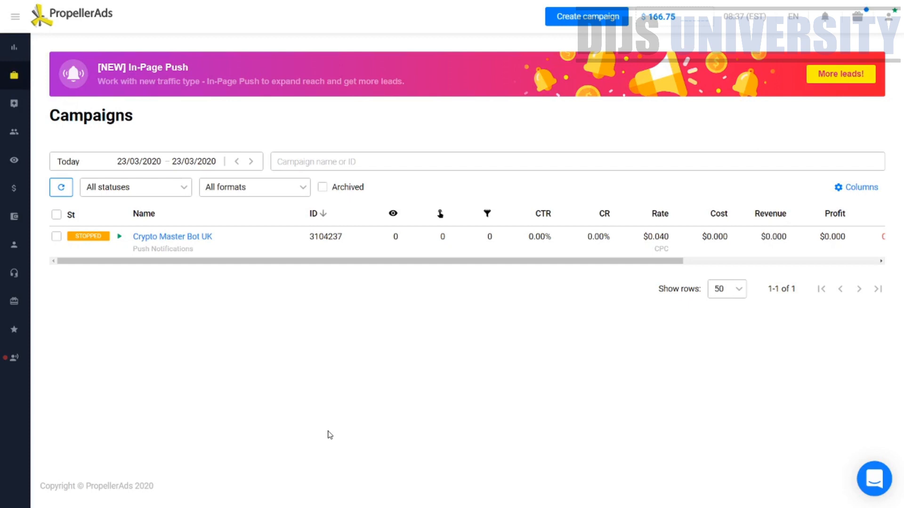
mouse_move(15, 104)
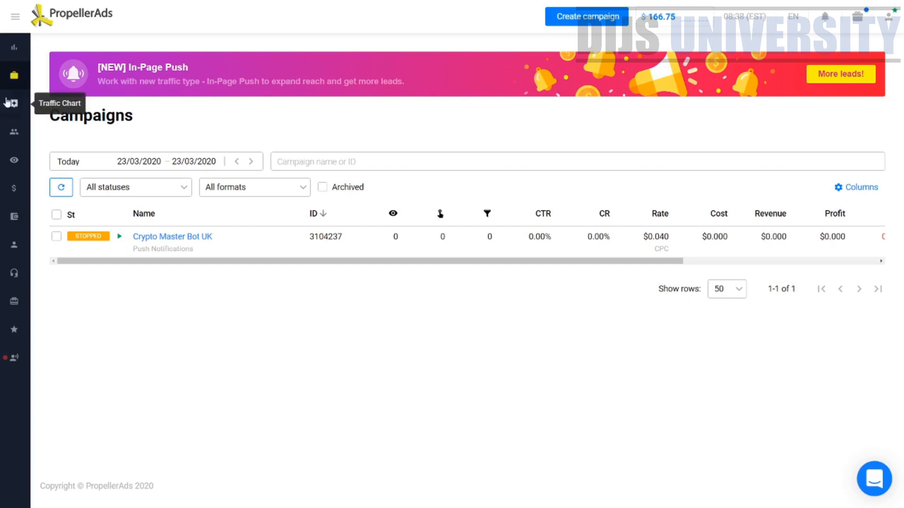
mouse_move(17, 117)
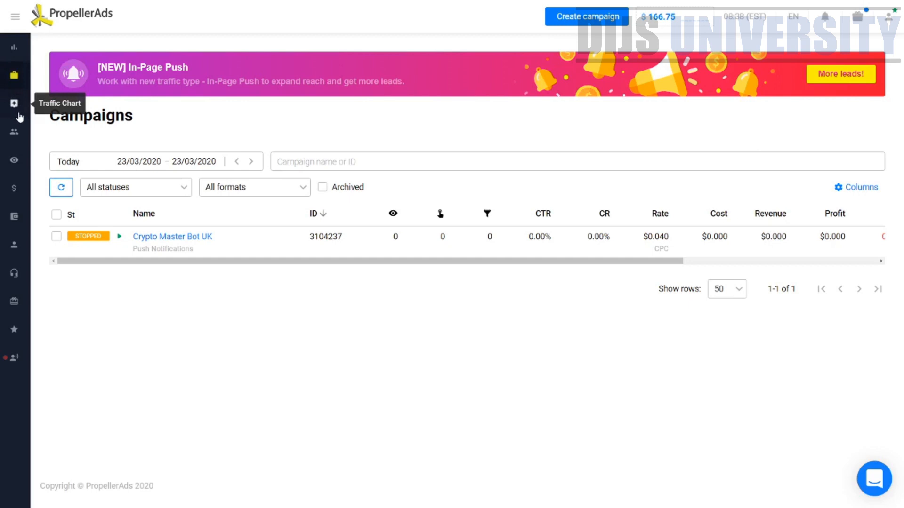
mouse_move(17, 109)
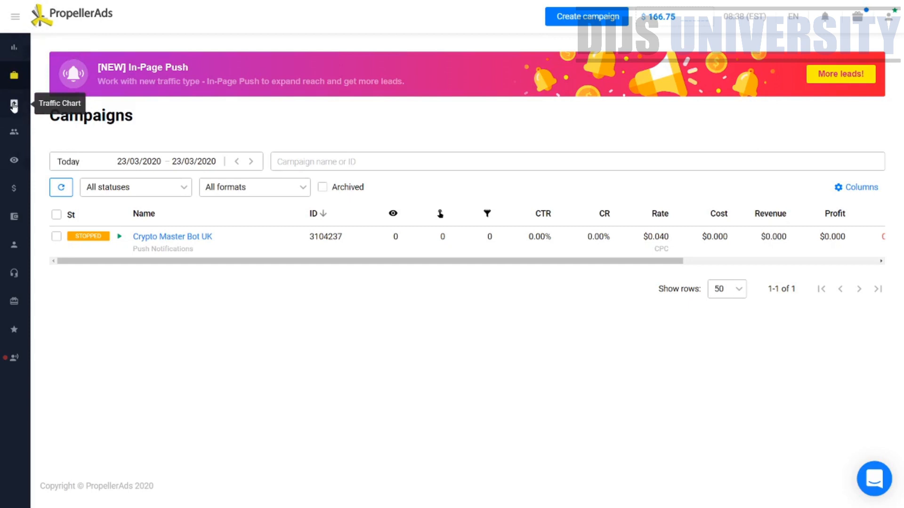
Show PropellerAds' Traffic Chart, compare OnClick rates, and return to Push Notifications CPM by country
left_click(14, 105)
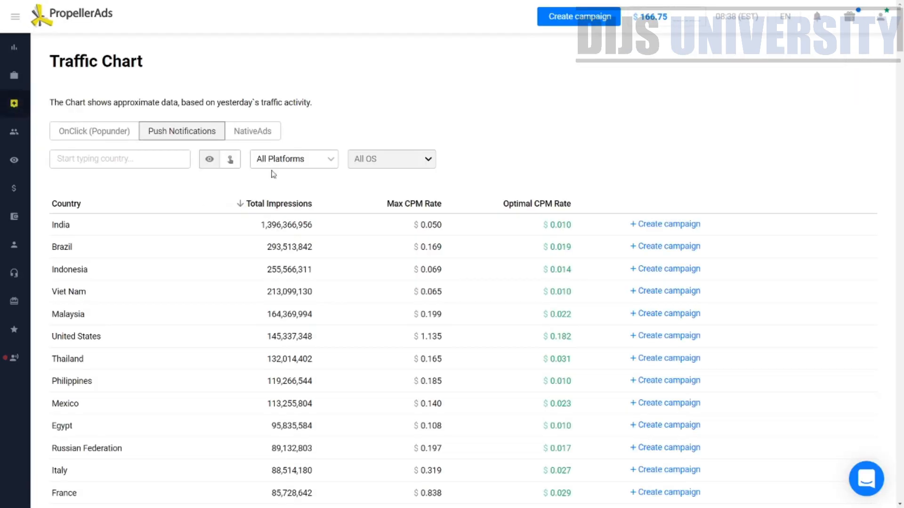
mouse_move(452, 148)
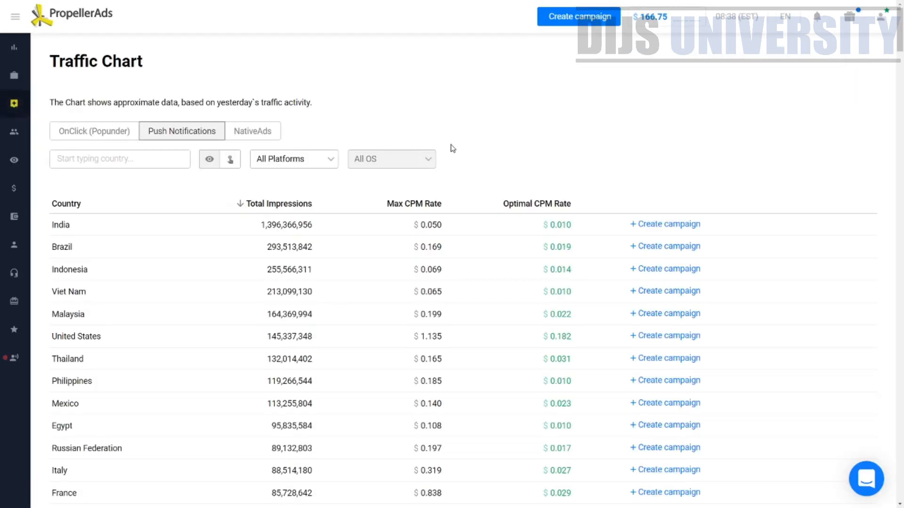
mouse_move(72, 135)
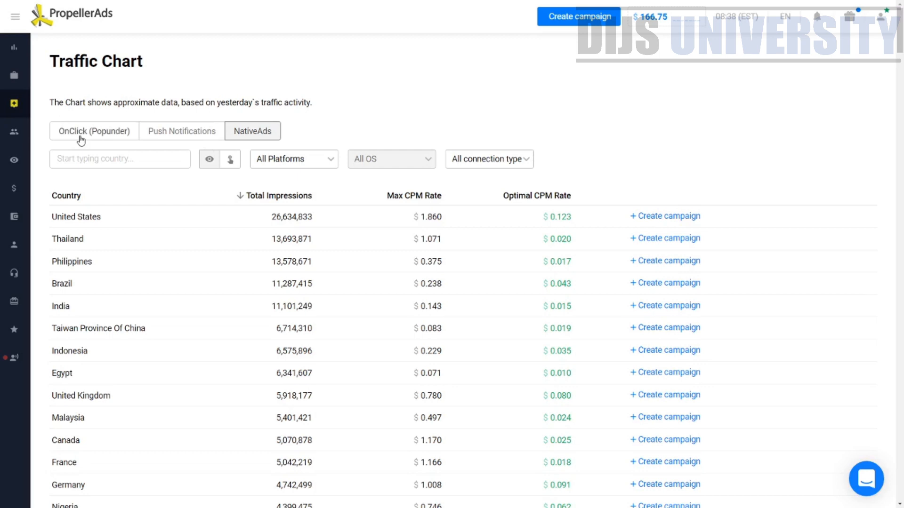
left_click(93, 131)
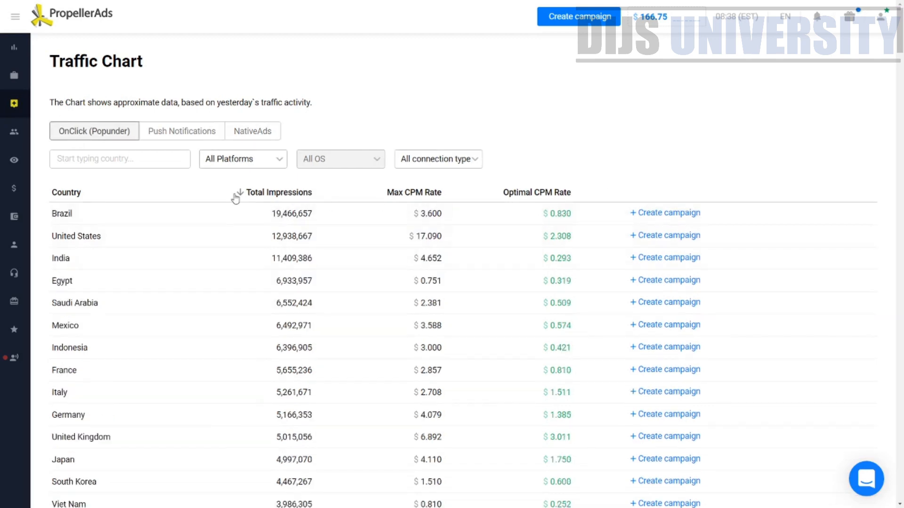
mouse_move(186, 231)
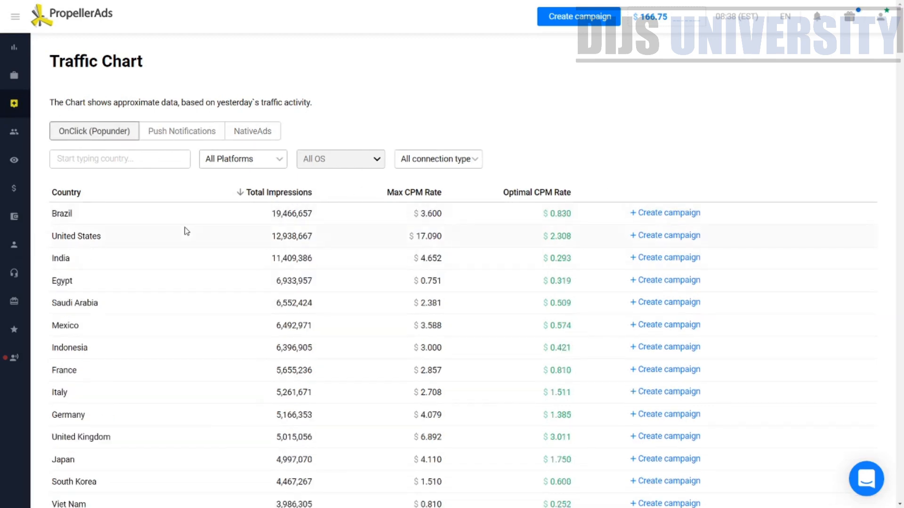
mouse_move(549, 195)
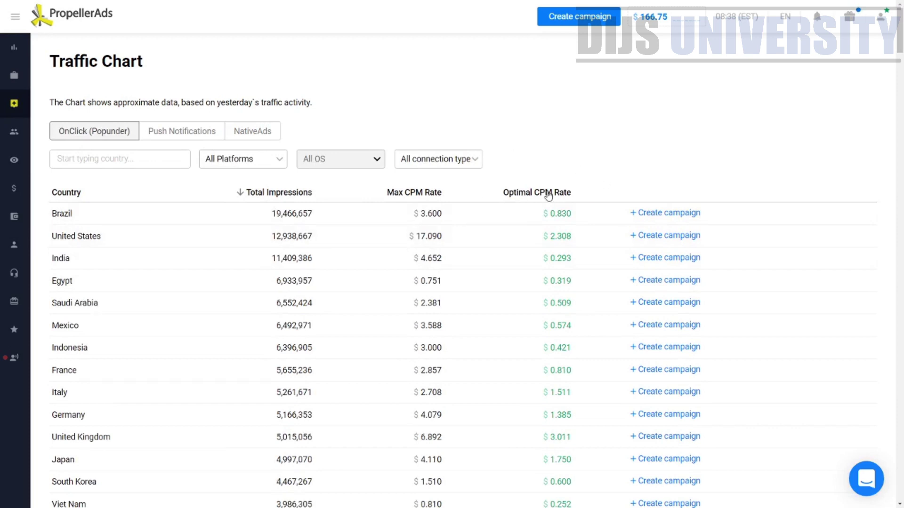
left_click(183, 131)
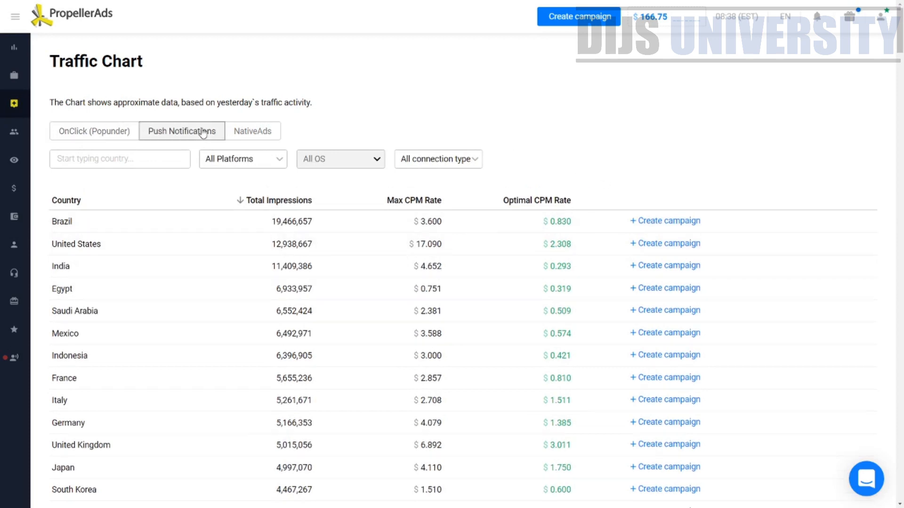
left_click(182, 131)
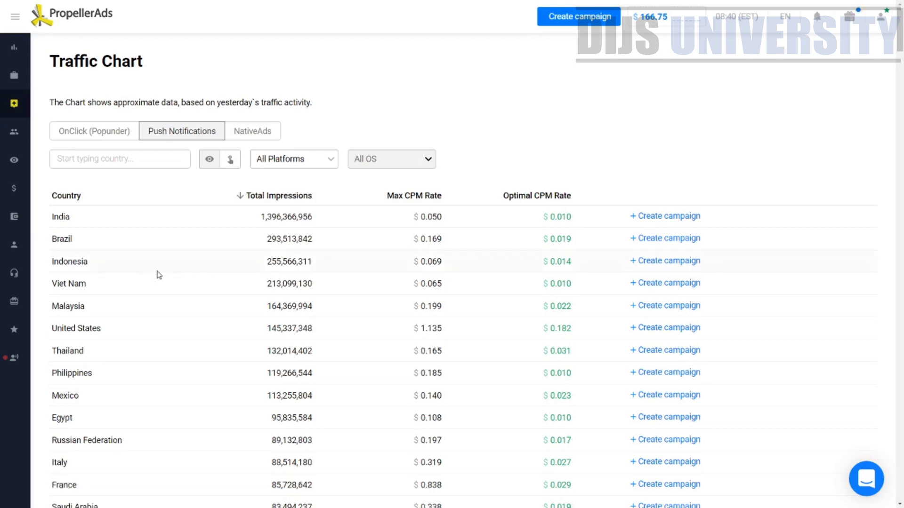
mouse_move(95, 319)
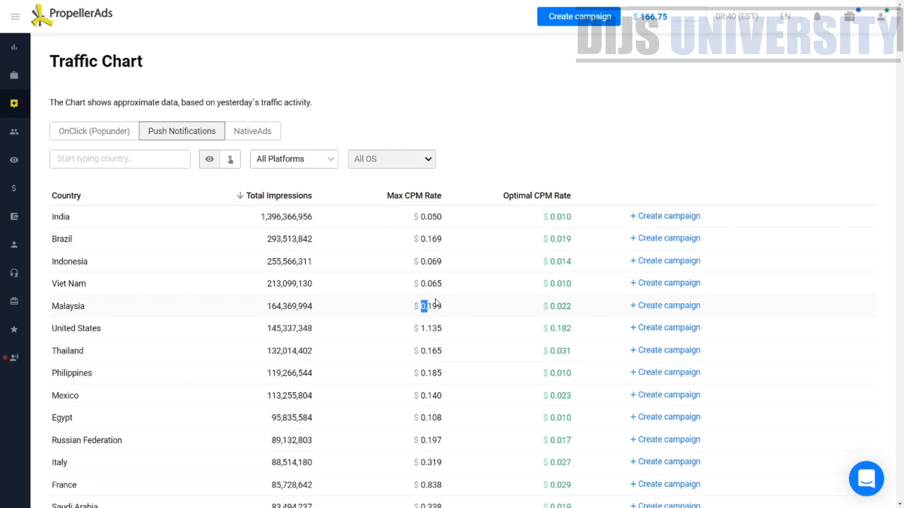
mouse_move(285, 302)
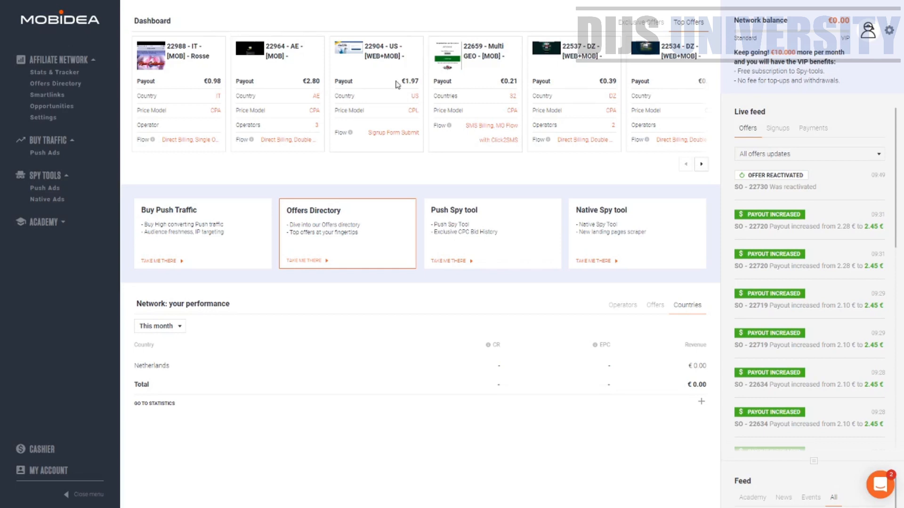
mouse_move(274, 122)
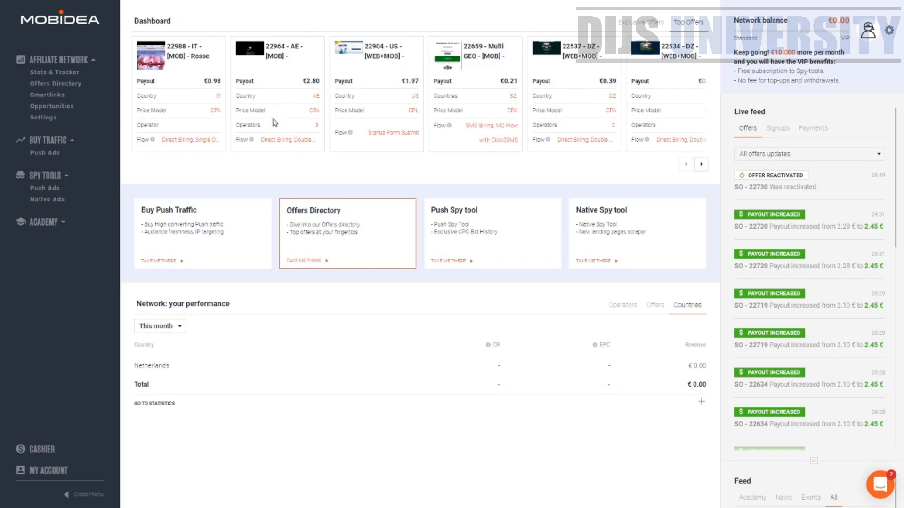
mouse_move(186, 184)
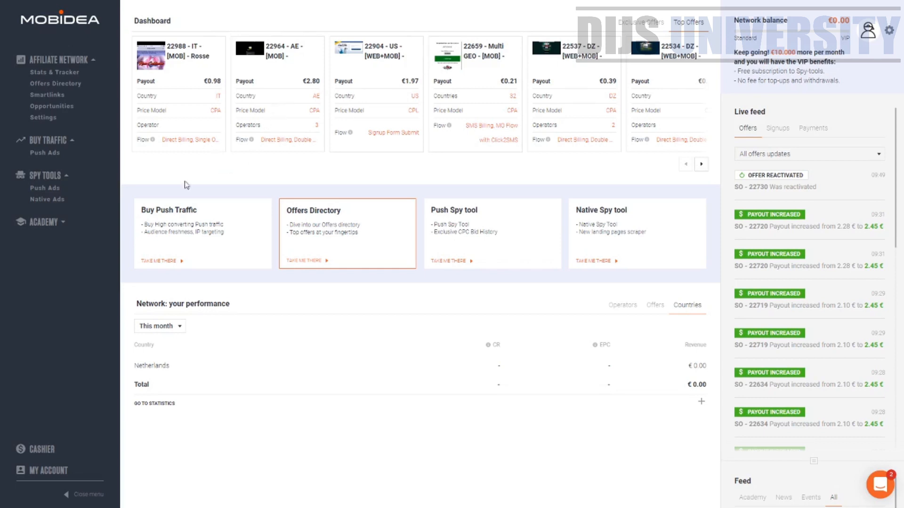
mouse_move(47, 195)
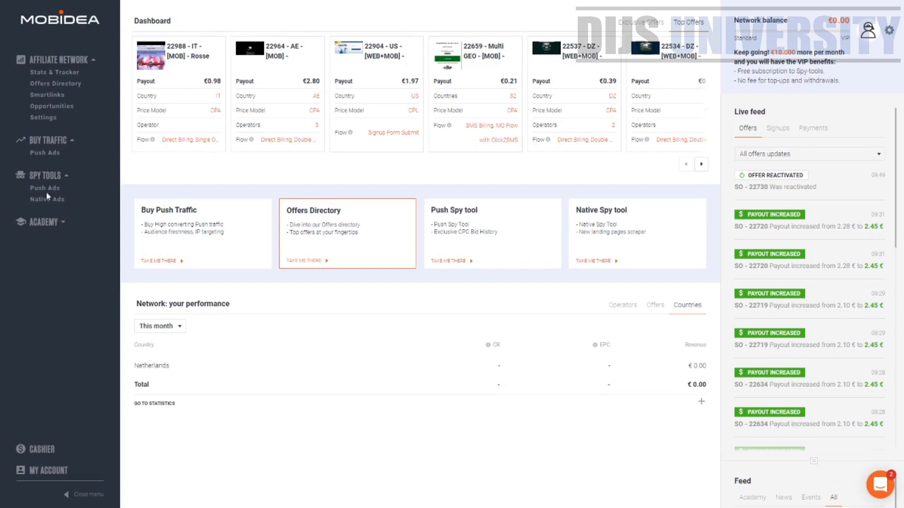
mouse_move(104, 151)
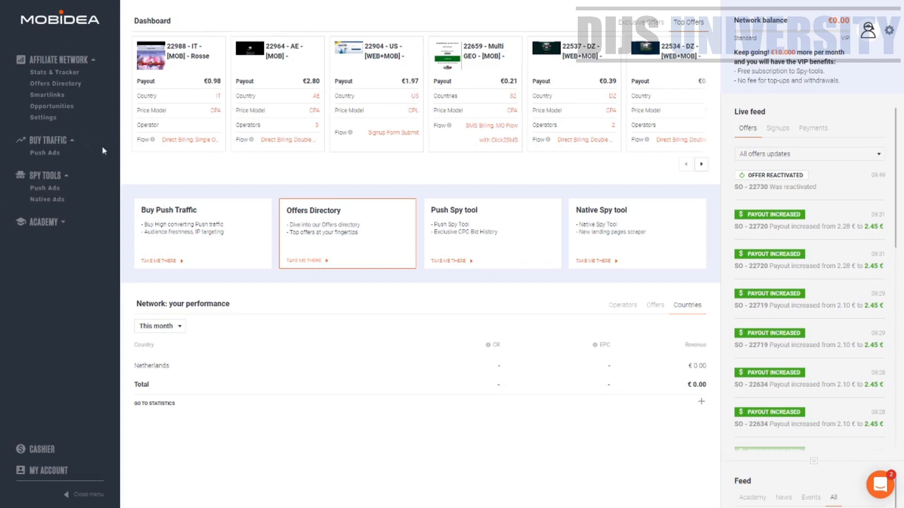
mouse_move(113, 38)
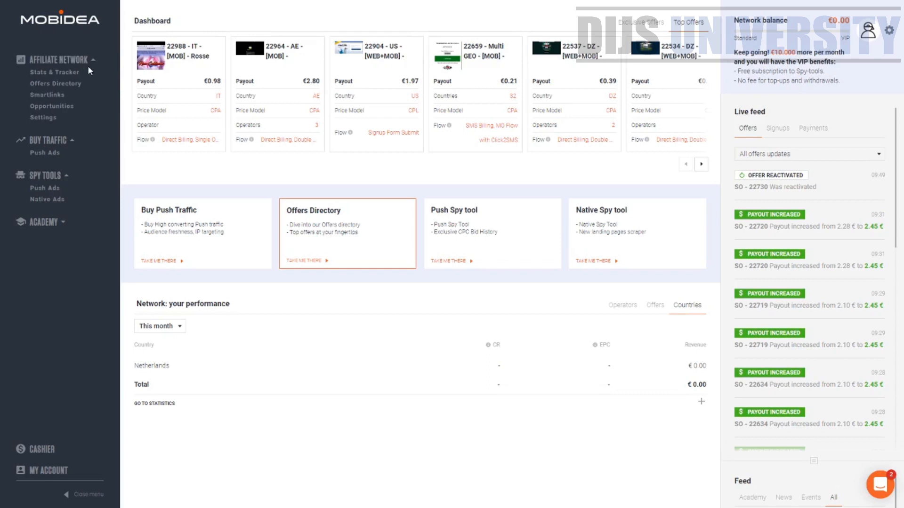
mouse_move(51, 39)
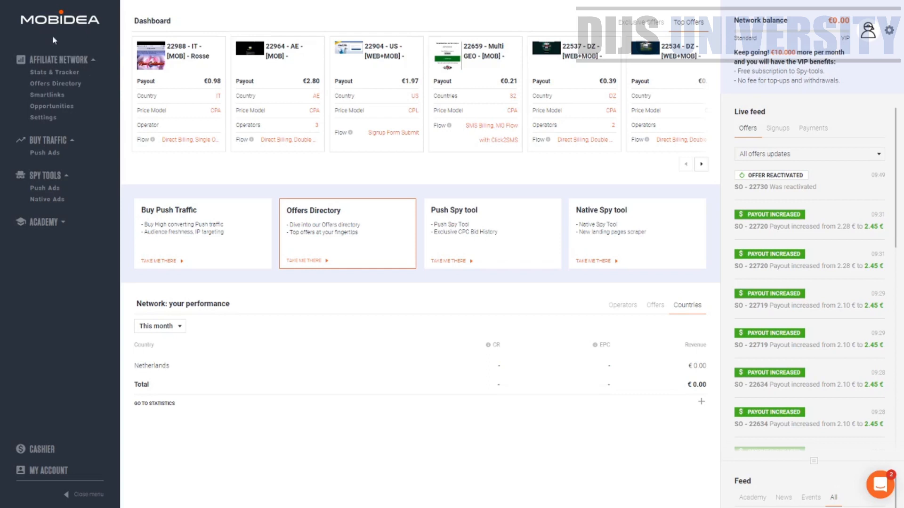
mouse_move(55, 87)
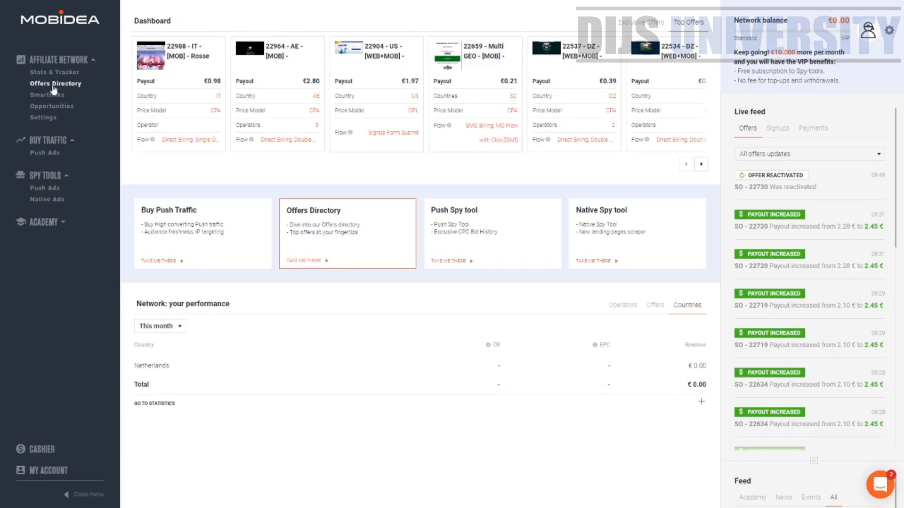
Open Mobidea's Offers Directory and collapse the offer categories filter
left_click(55, 84)
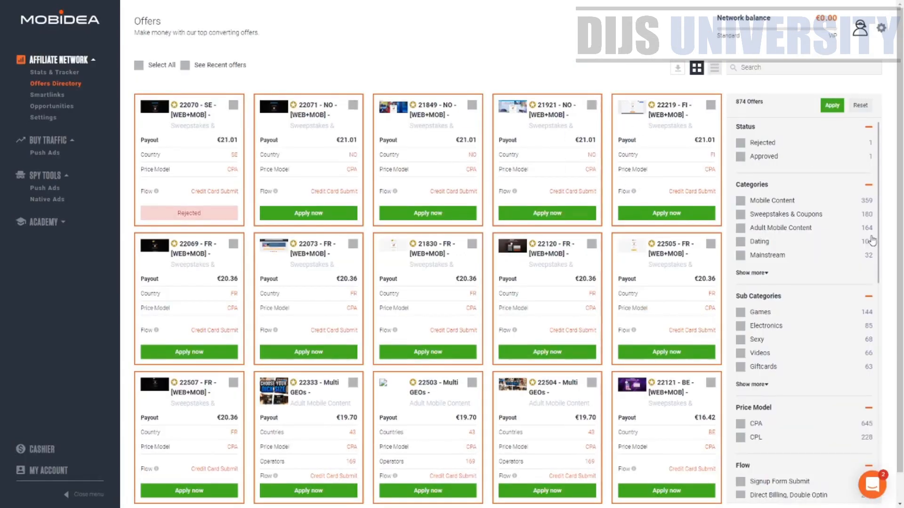
mouse_move(890, 168)
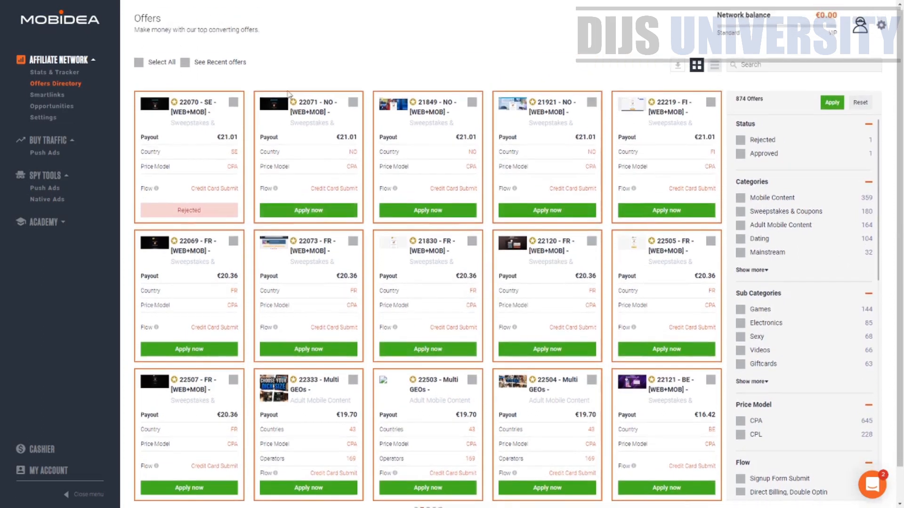
scroll("down", 3)
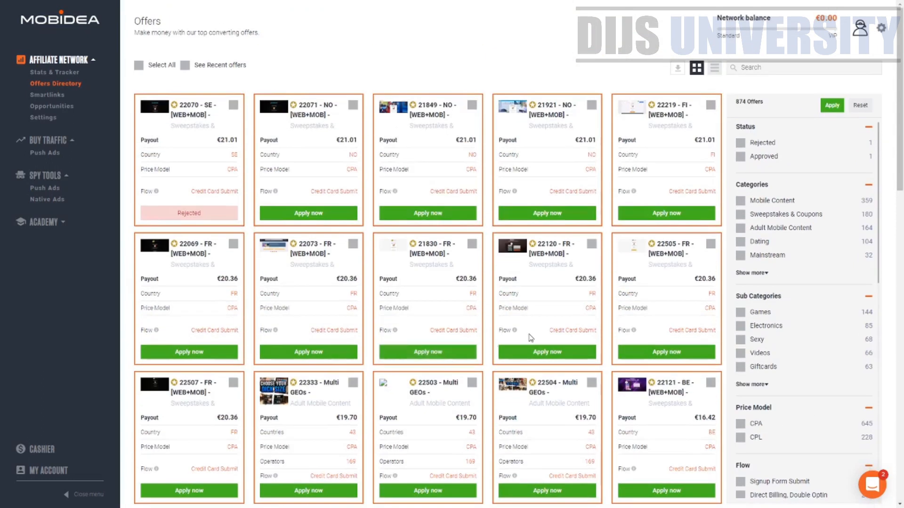
mouse_move(756, 123)
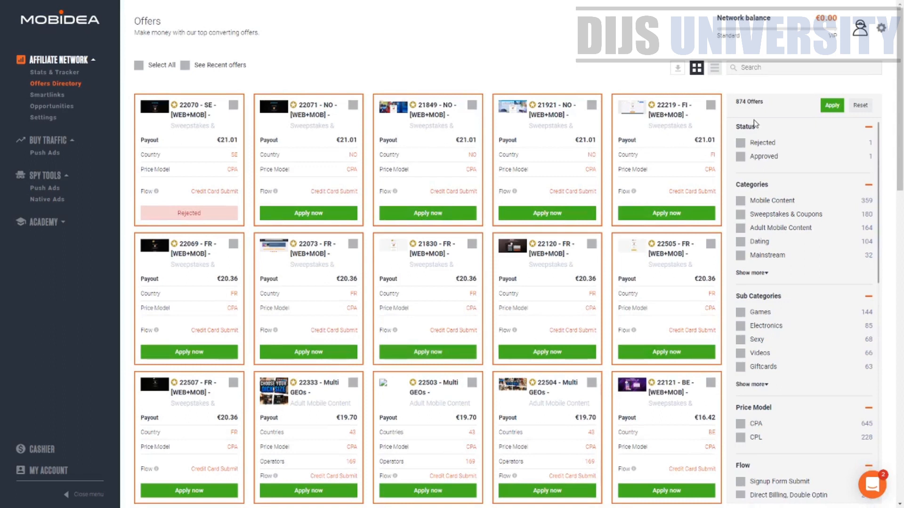
left_click(868, 184)
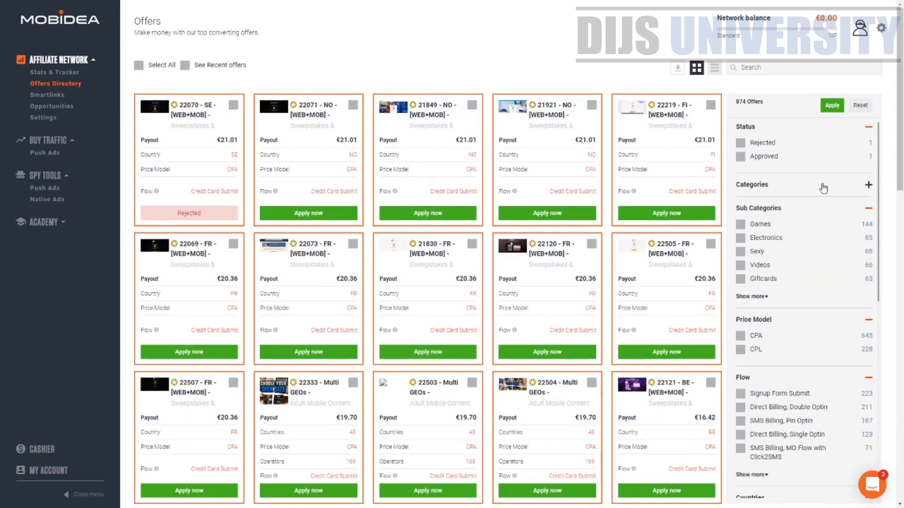
left_click(869, 185)
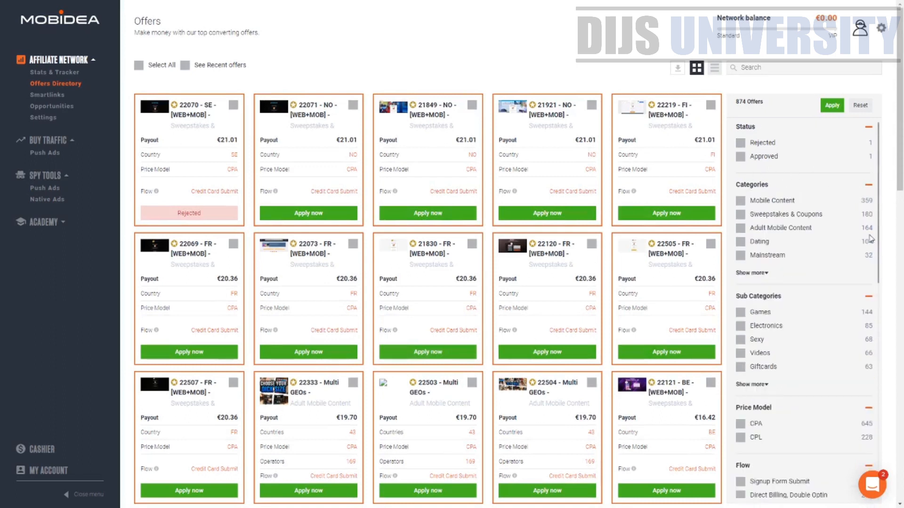
mouse_move(742, 216)
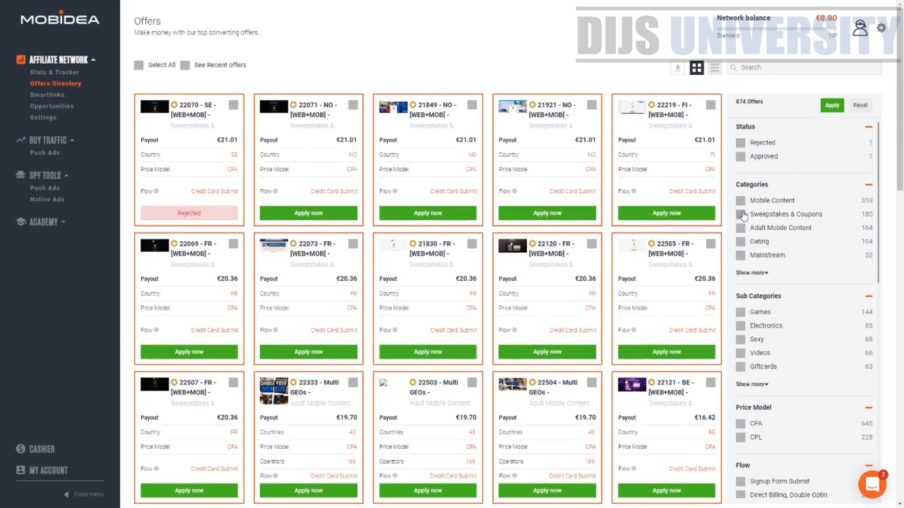
Try Sweepstakes & Coupons, Electronics and CPL filters, then clear the filters that returned no offers
left_click(740, 214)
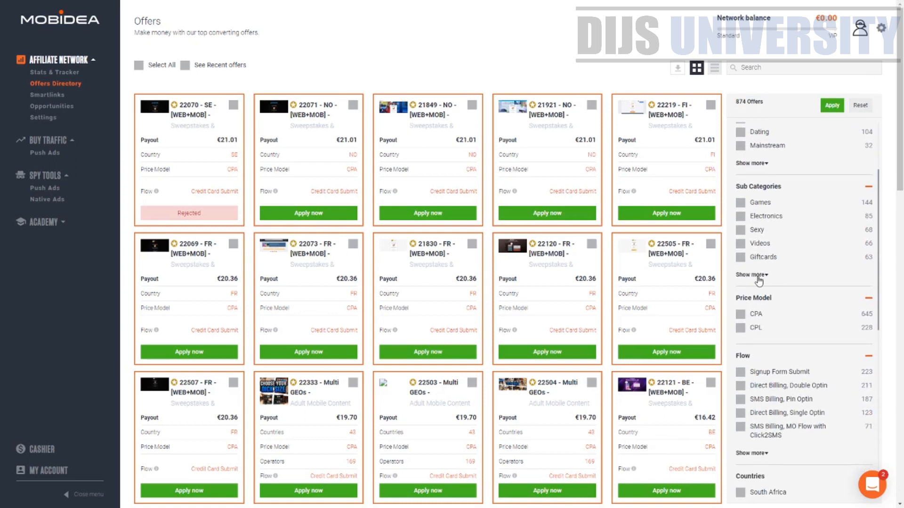
left_click(750, 275)
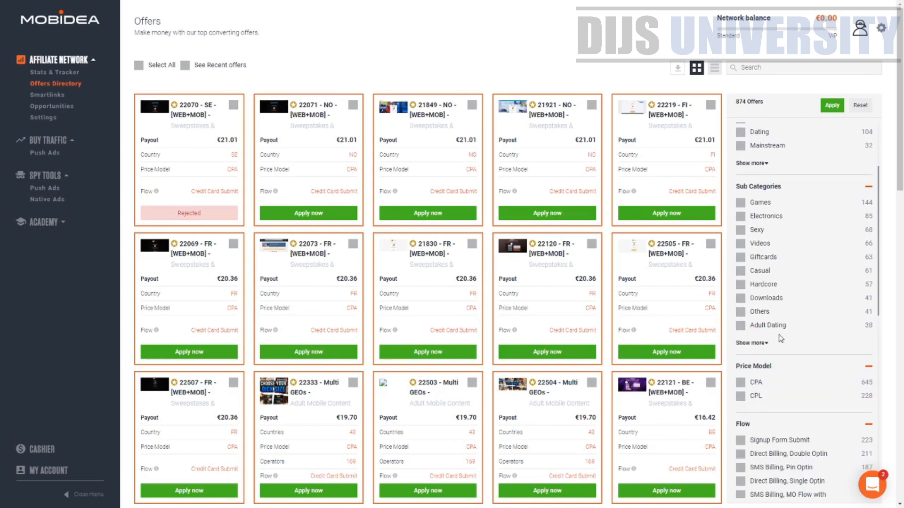
mouse_move(739, 225)
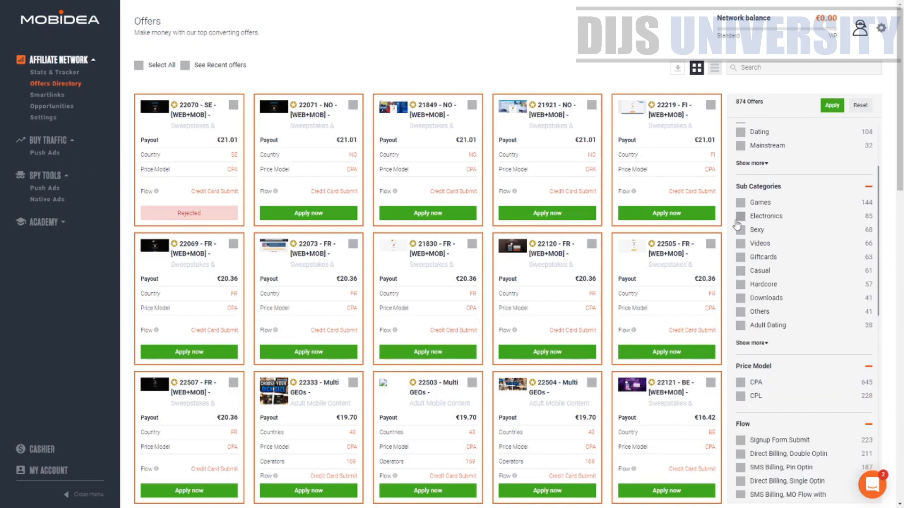
left_click(741, 216)
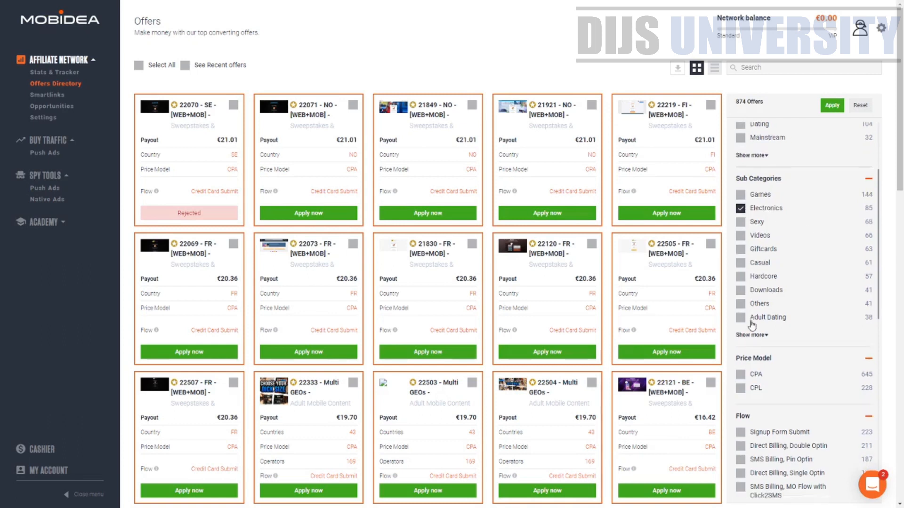
scroll("down", 3)
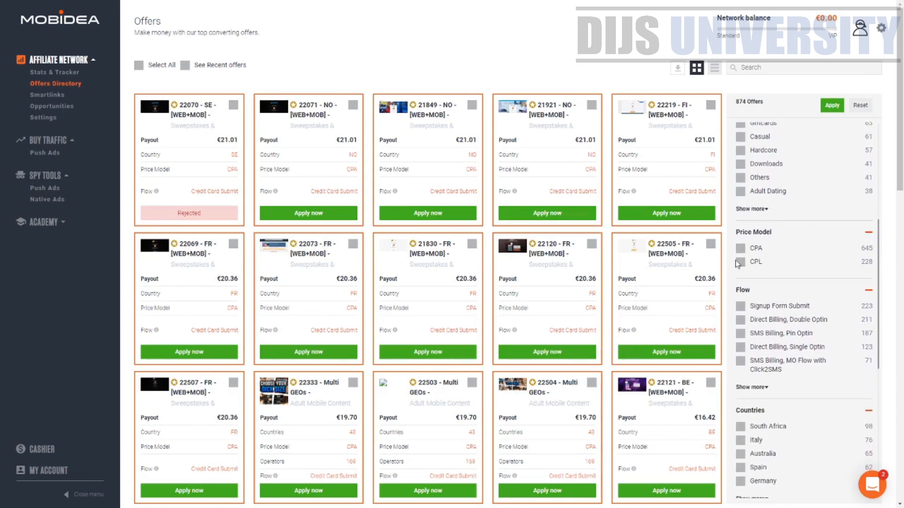
left_click(740, 262)
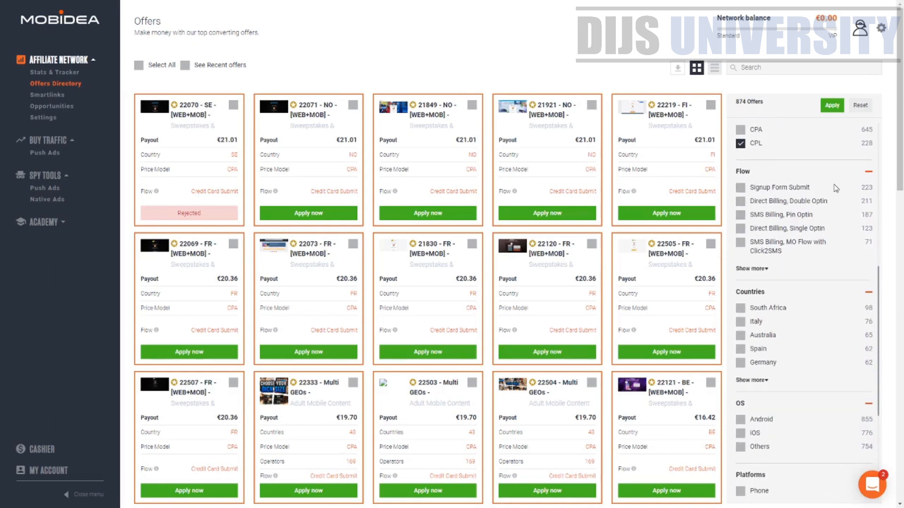
mouse_move(843, 249)
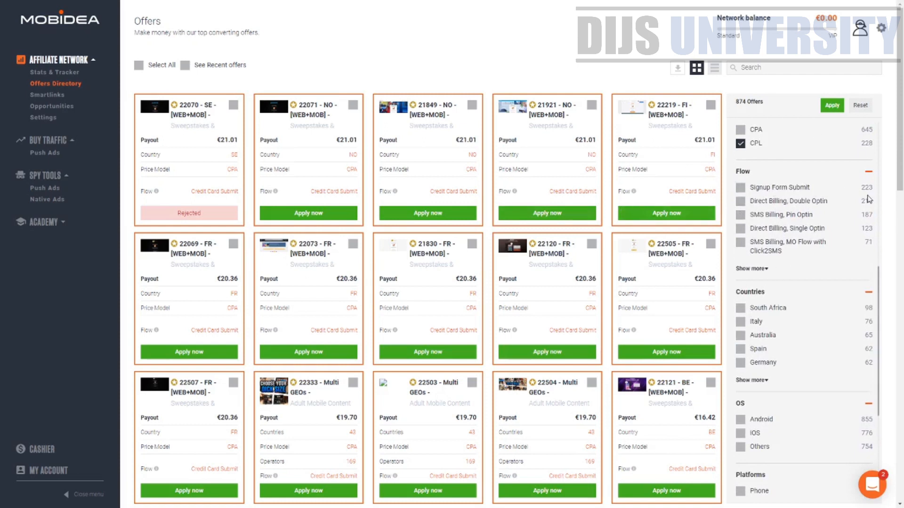
scroll("down", 3)
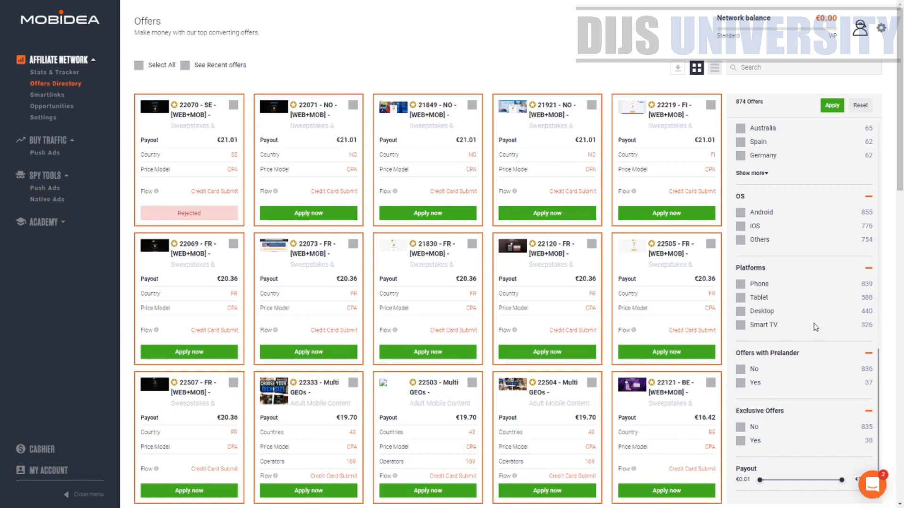
mouse_move(832, 239)
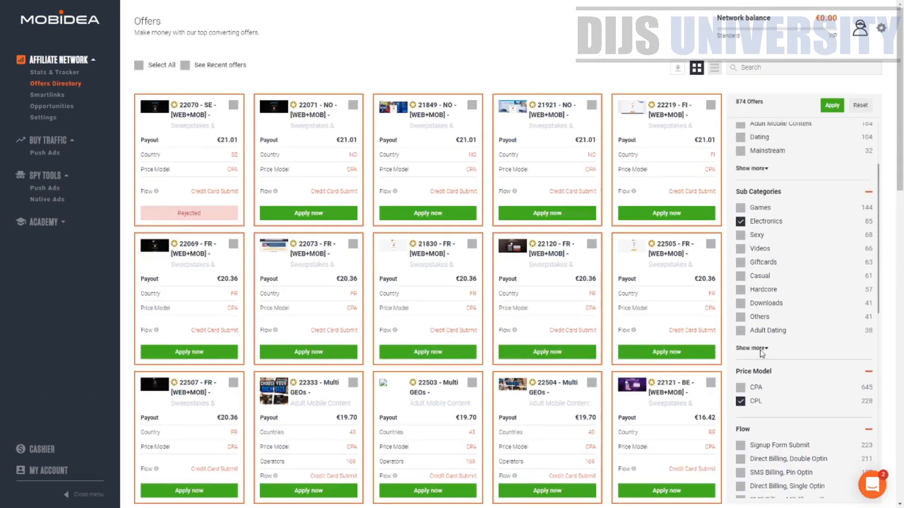
scroll("down", 3)
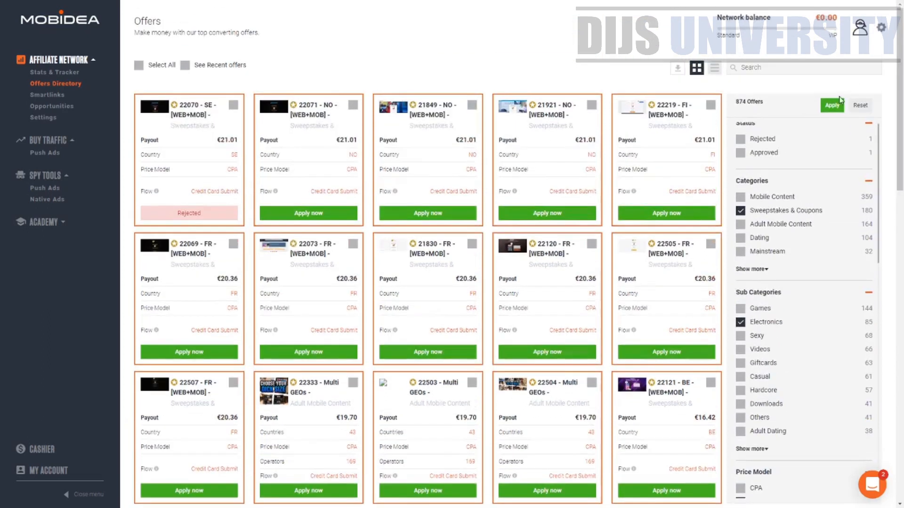
left_click(832, 105)
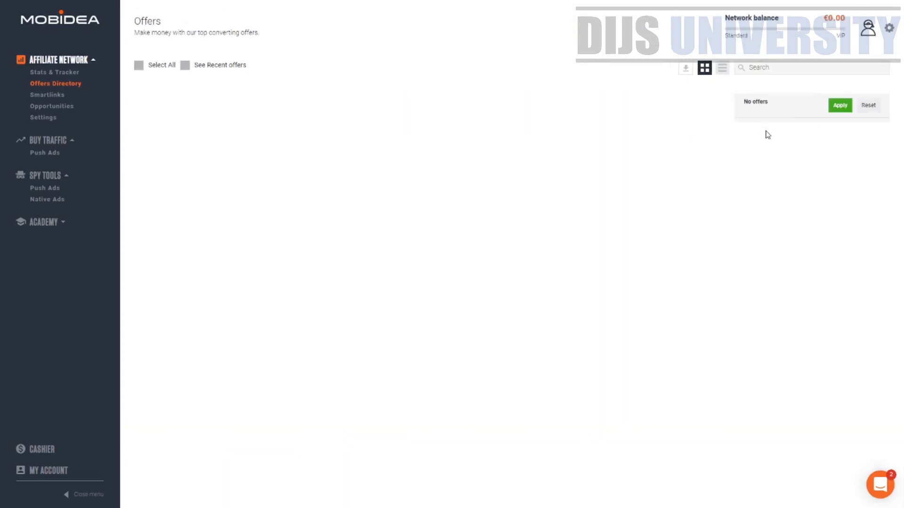
mouse_move(332, 472)
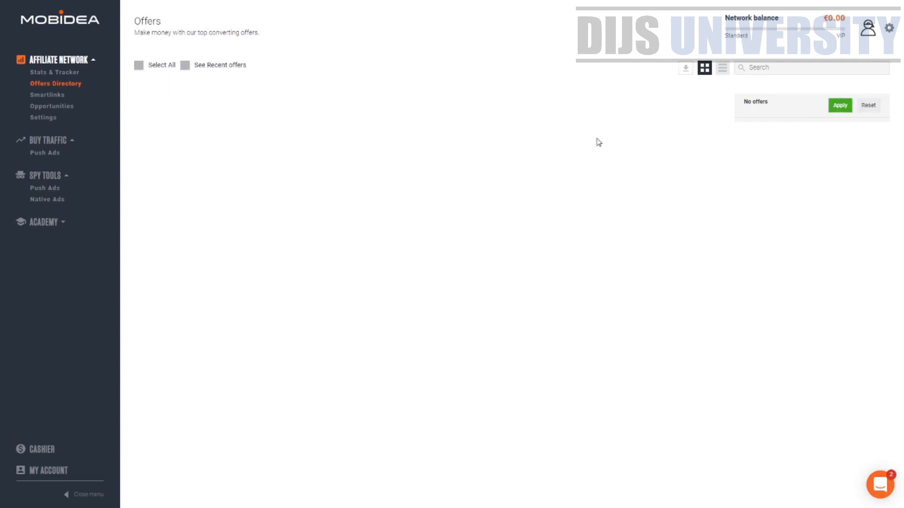
mouse_move(869, 105)
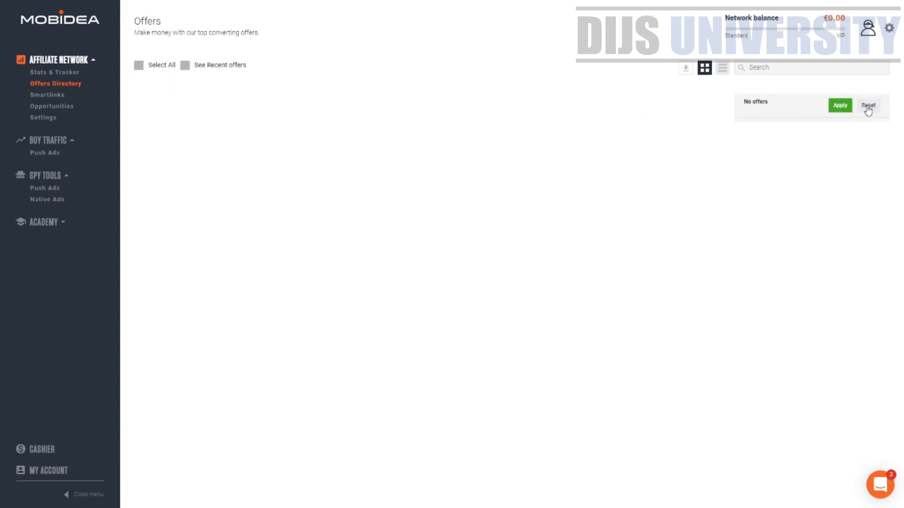
left_click(871, 105)
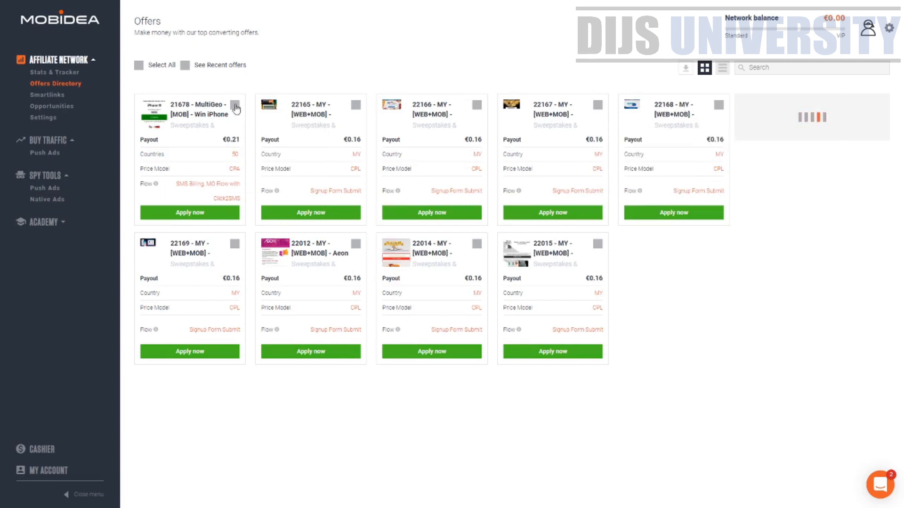
mouse_move(179, 125)
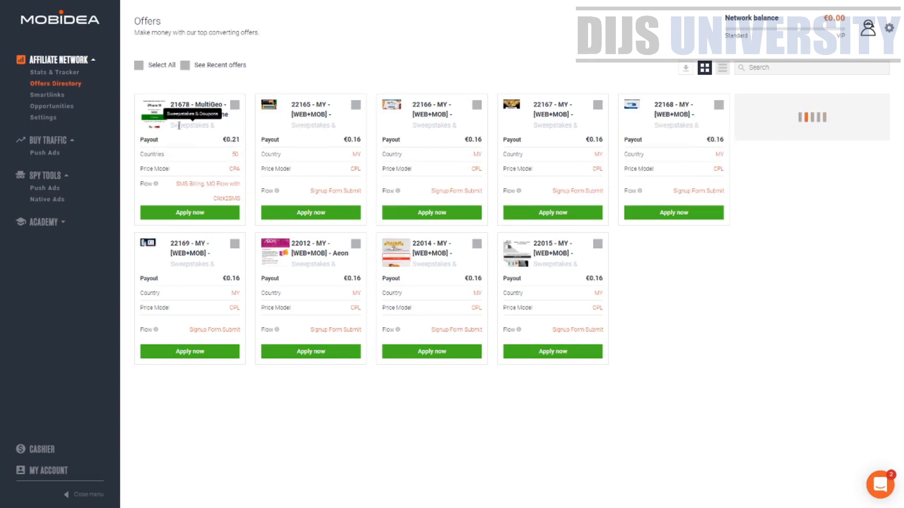
mouse_move(368, 322)
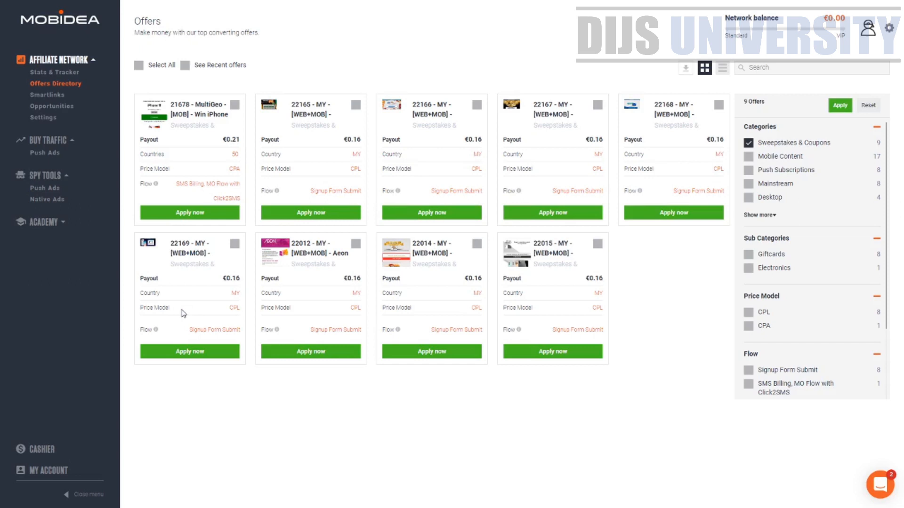
mouse_move(448, 189)
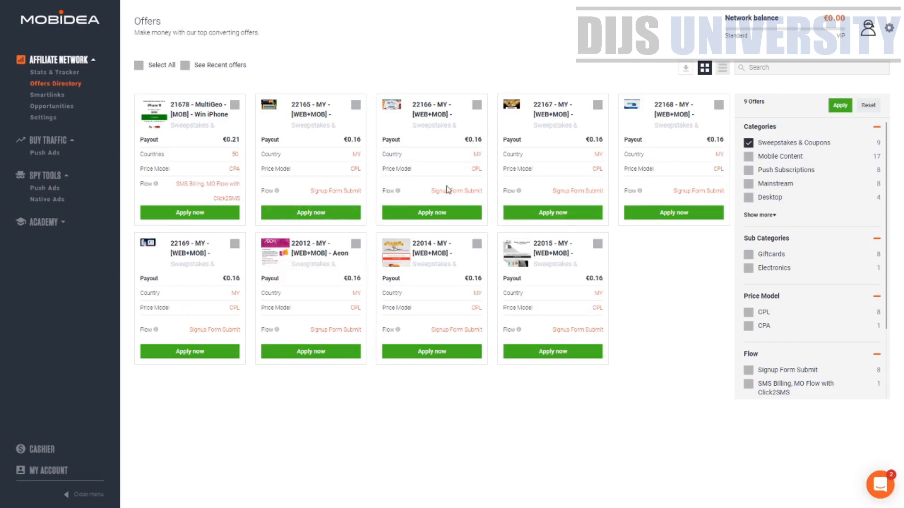
mouse_move(327, 93)
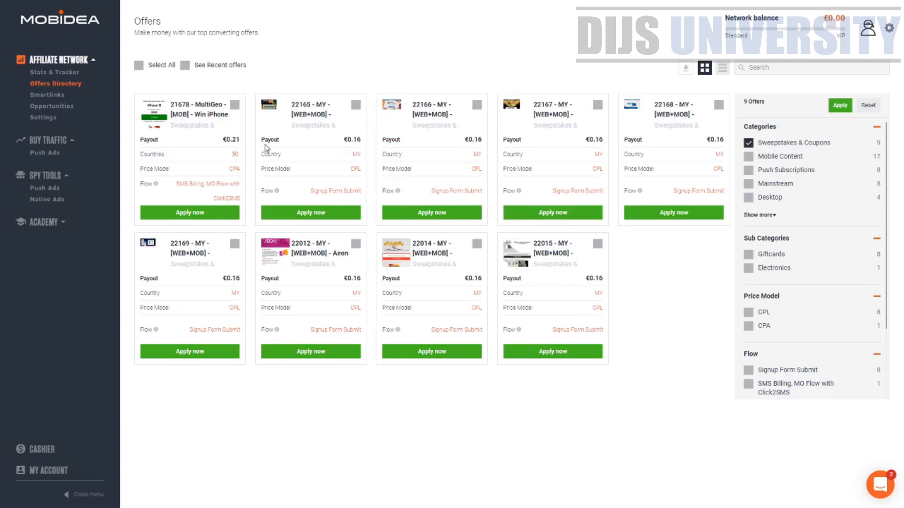
mouse_move(545, 282)
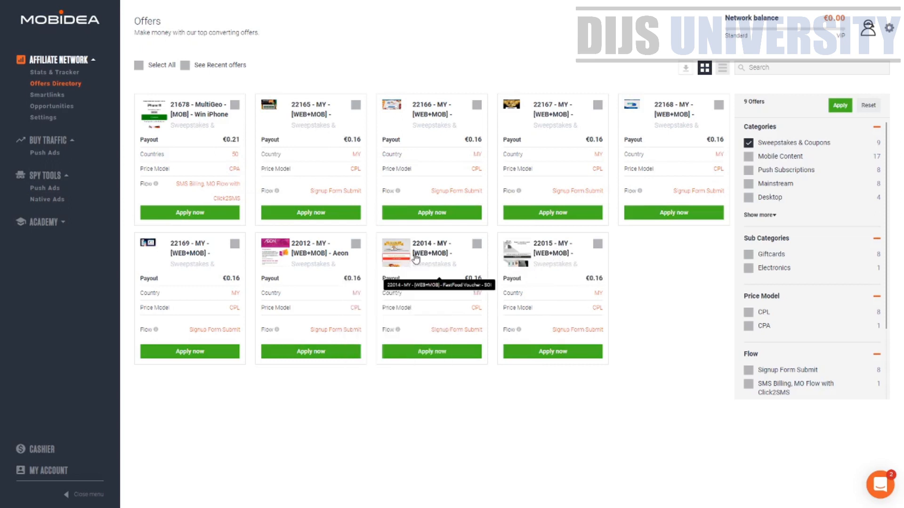
mouse_move(199, 251)
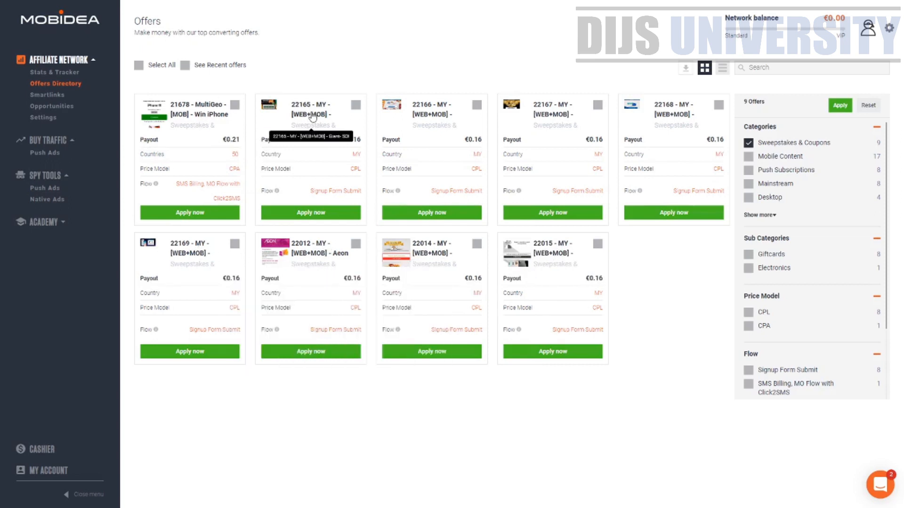
mouse_move(346, 122)
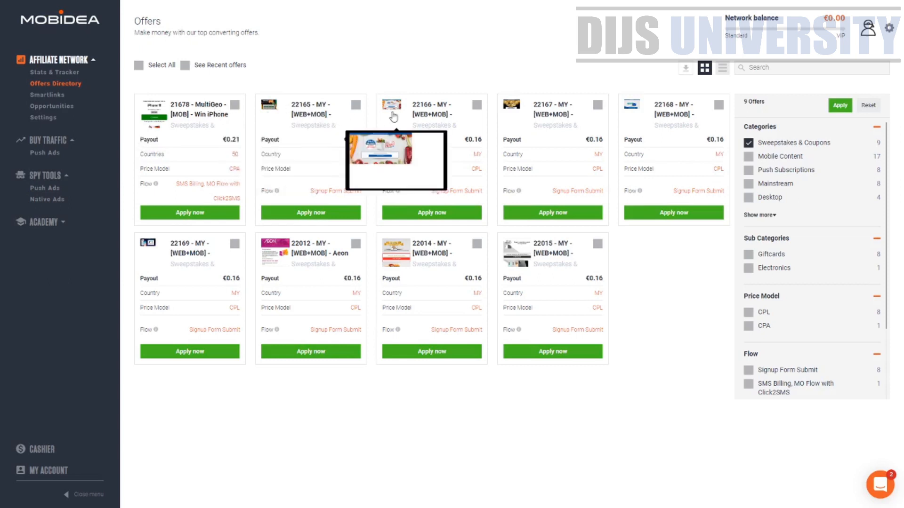
mouse_move(558, 115)
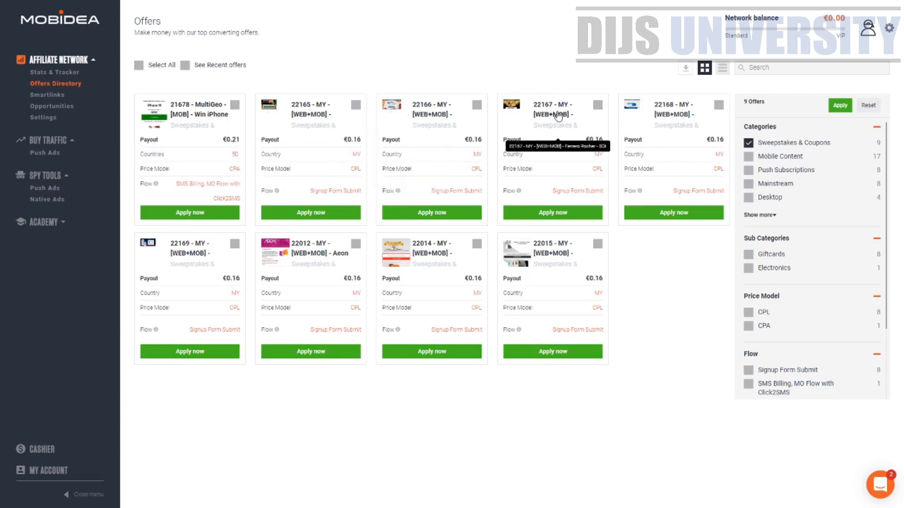
mouse_move(554, 258)
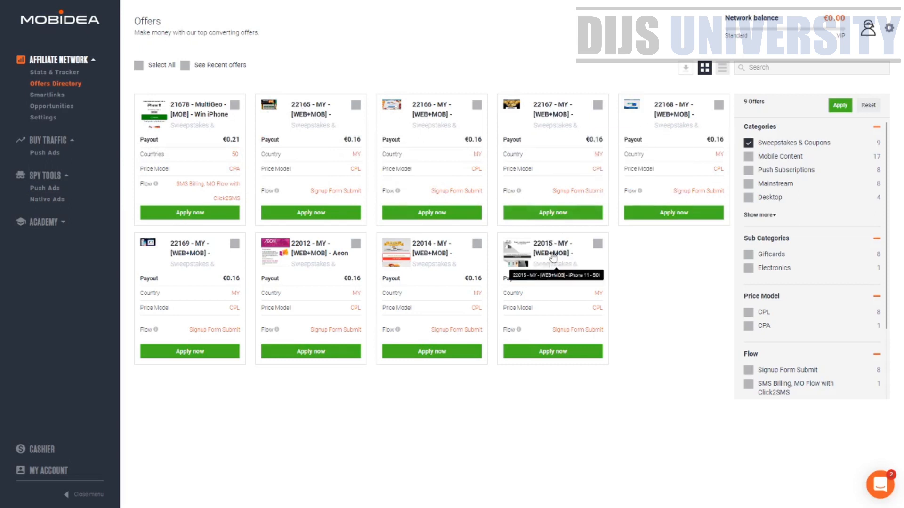
mouse_move(219, 136)
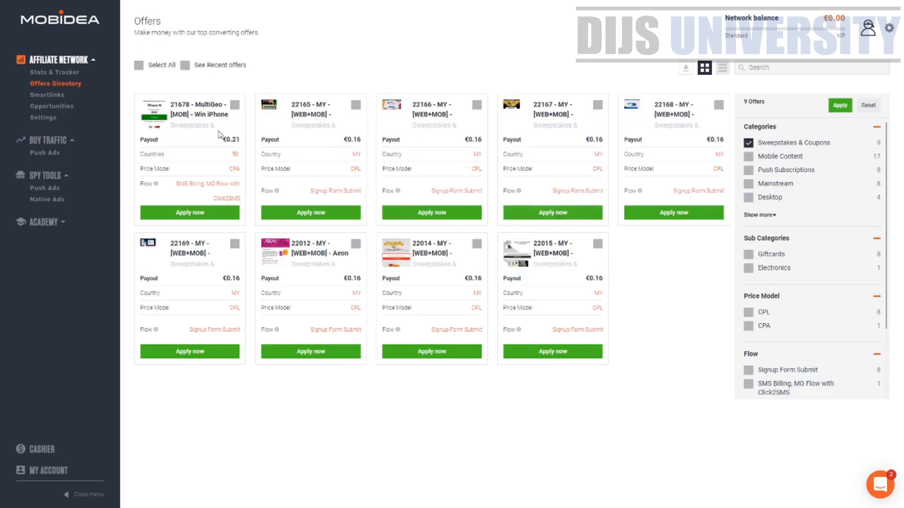
mouse_move(185, 187)
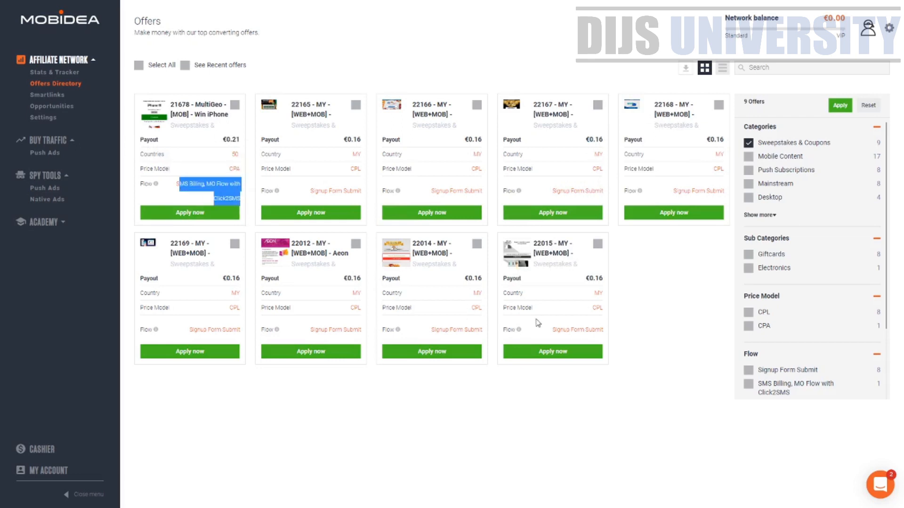
mouse_move(574, 289)
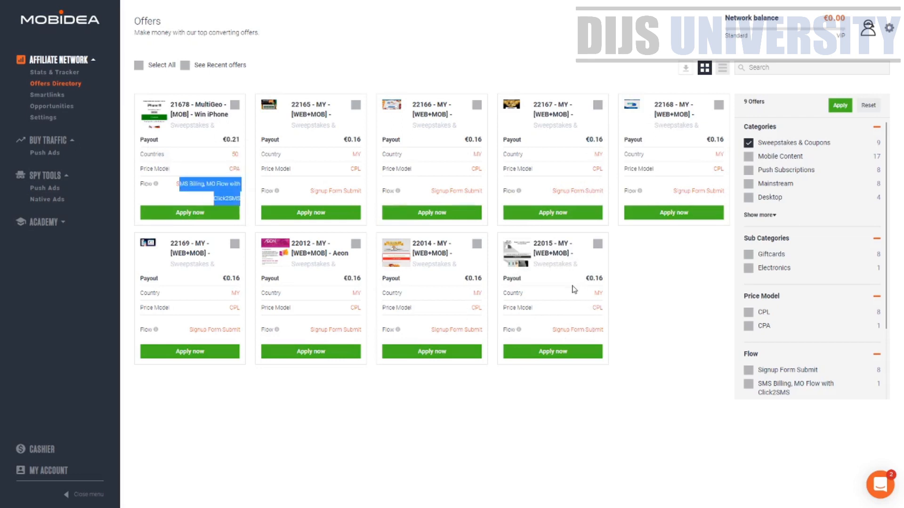
mouse_move(597, 293)
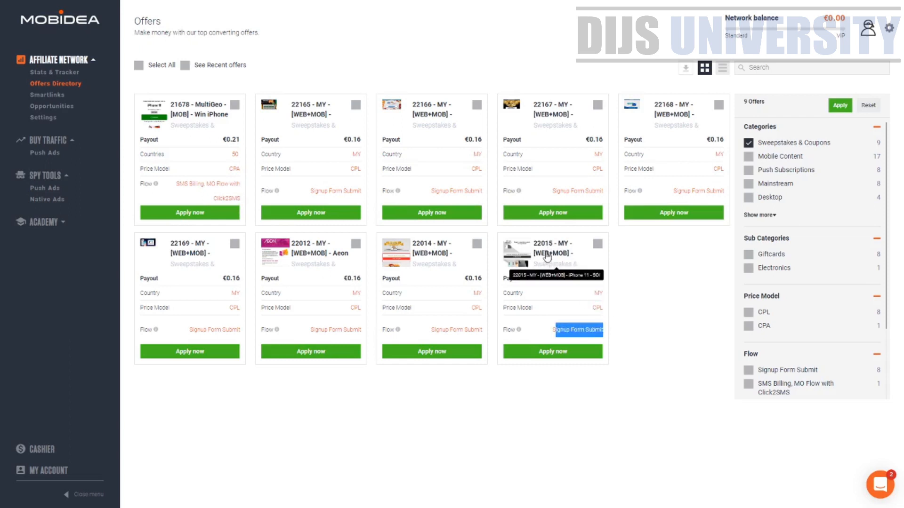
Open offer 22015, read the misleading-ads rule and allowed push notification traffic
left_click(547, 254)
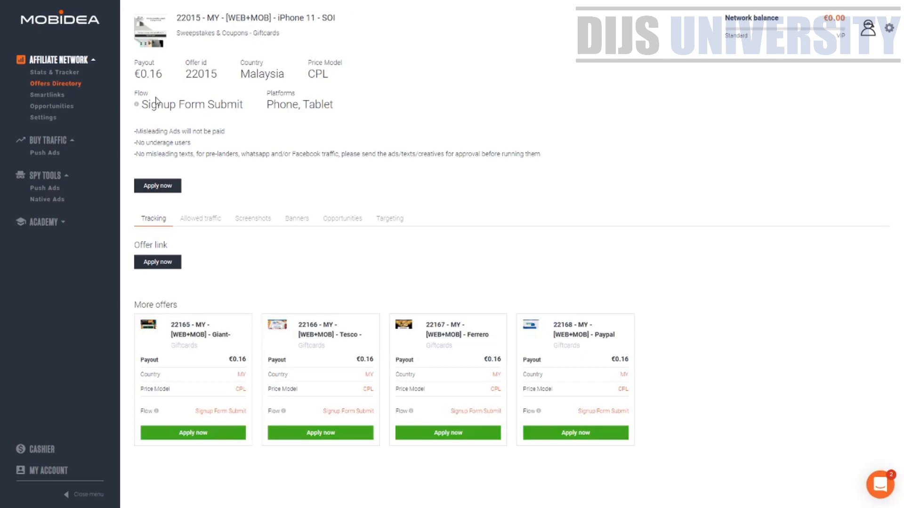
mouse_move(155, 161)
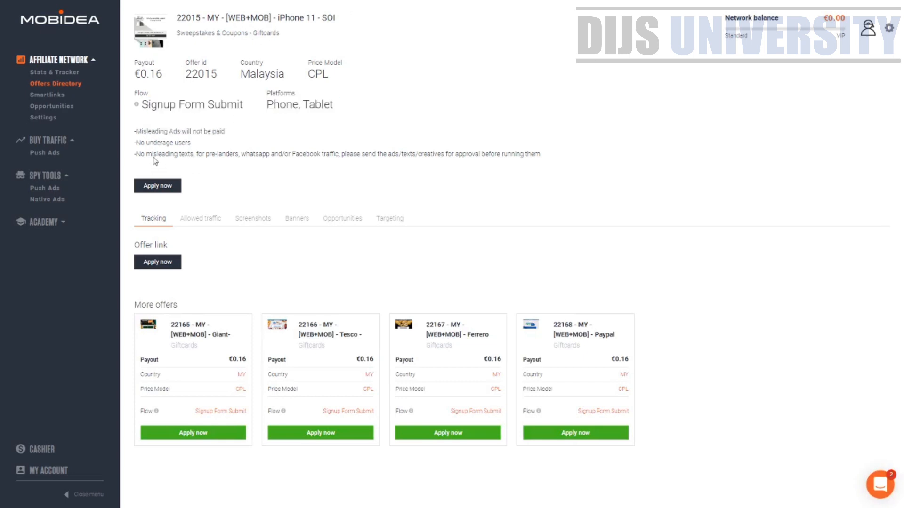
left_click_drag(149, 131, 225, 131)
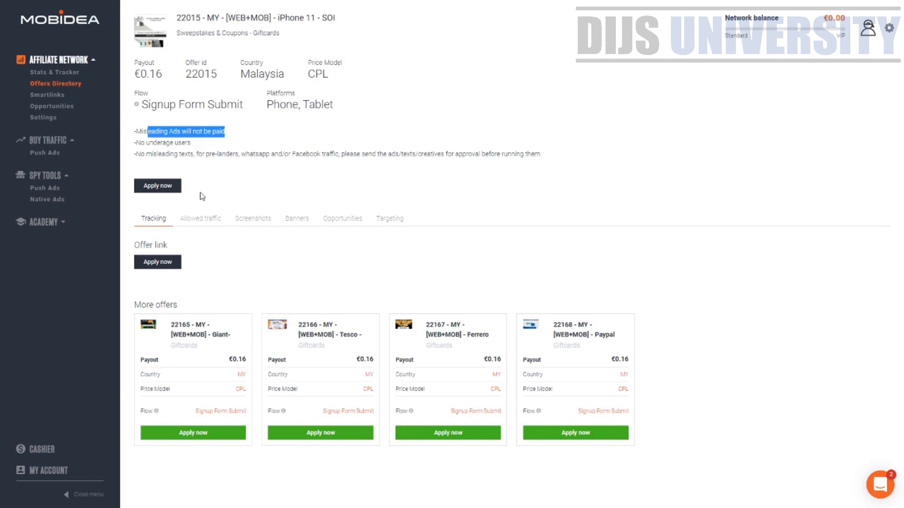
left_click(200, 219)
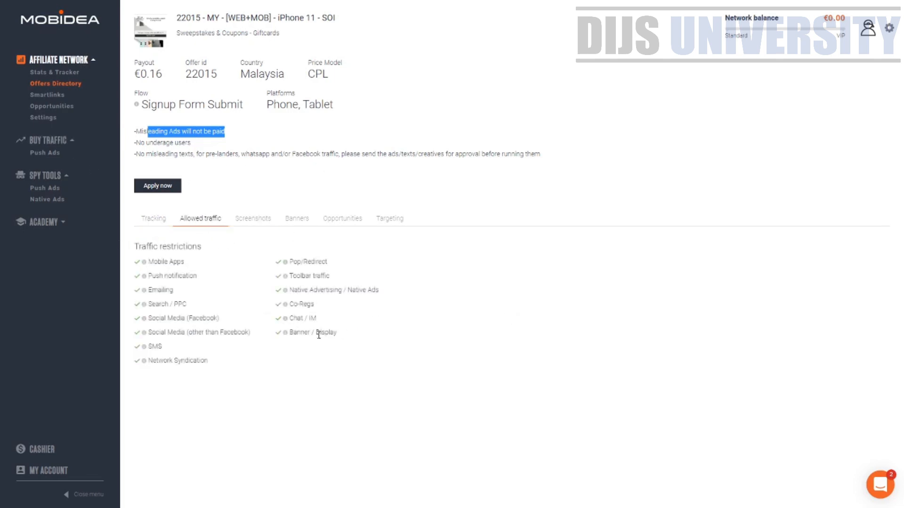
double_click(180, 276)
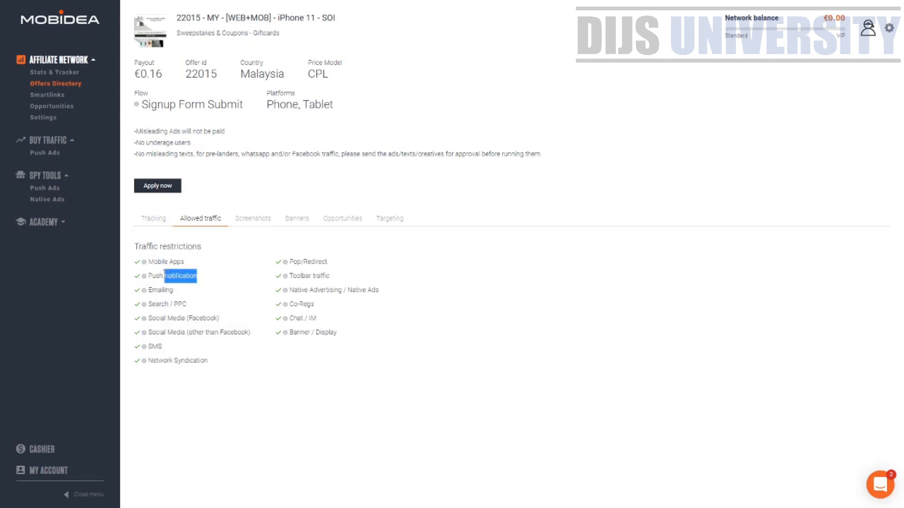
double_click(165, 275)
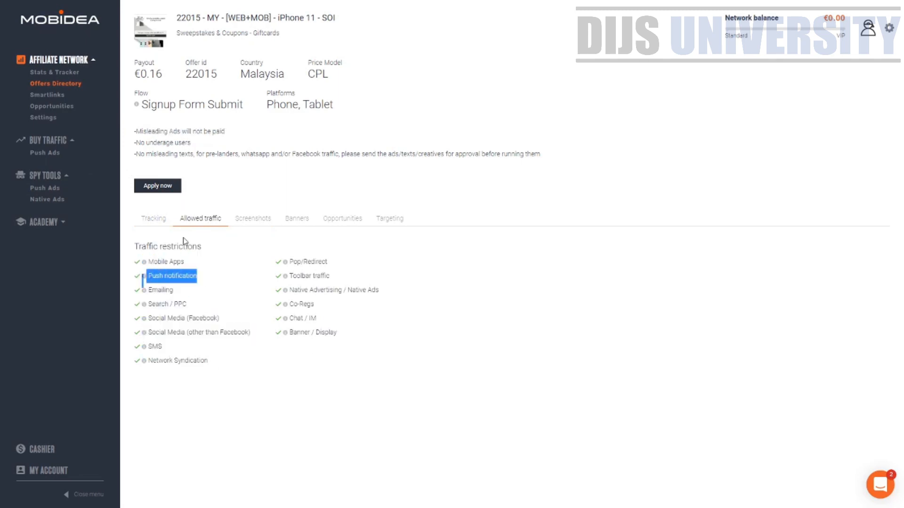
Review the offer's Screenshots, Opportunities and Targeting tabs, ending back on Tracking
left_click(253, 218)
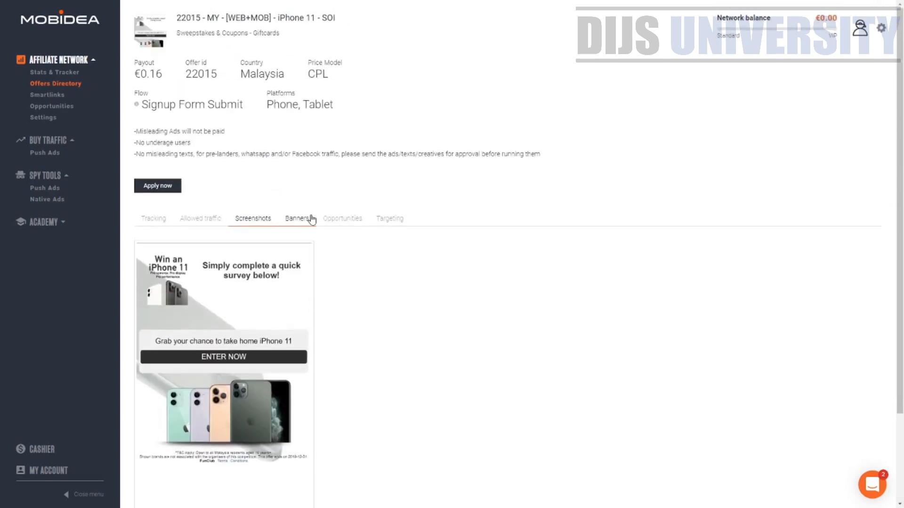
left_click(343, 218)
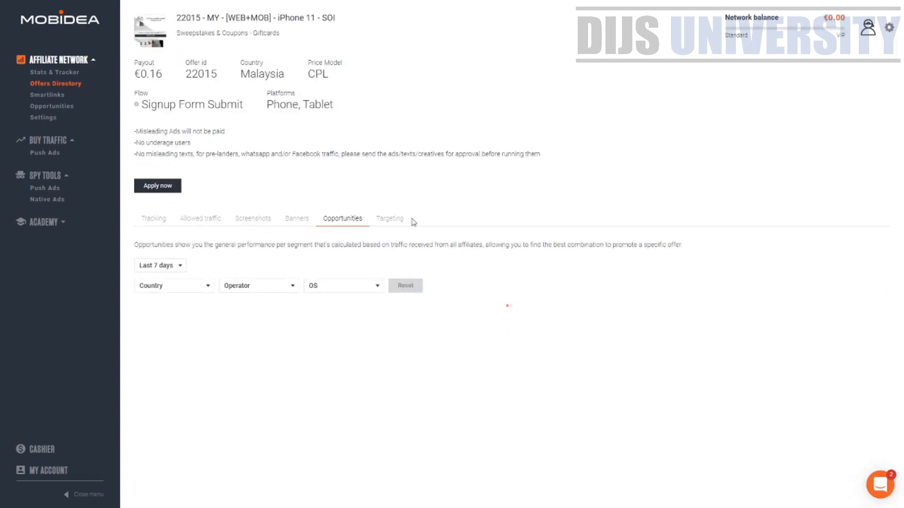
left_click(390, 218)
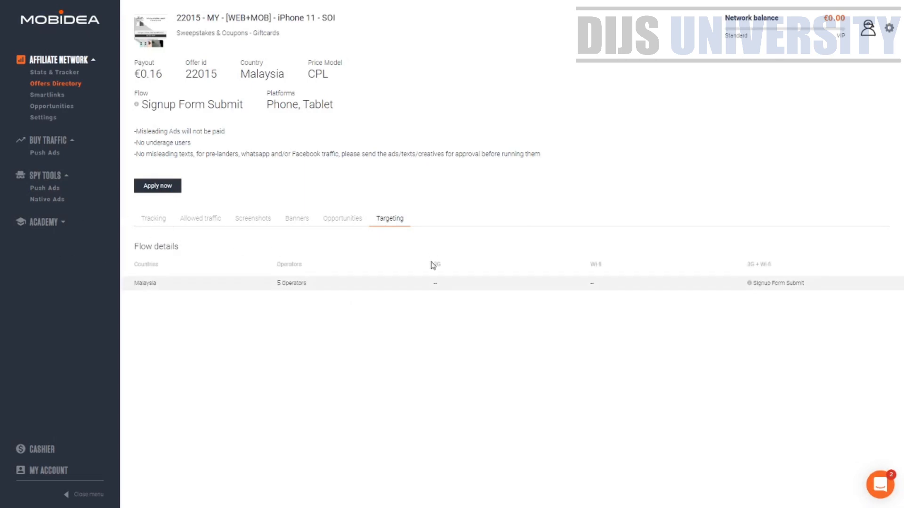
mouse_move(185, 211)
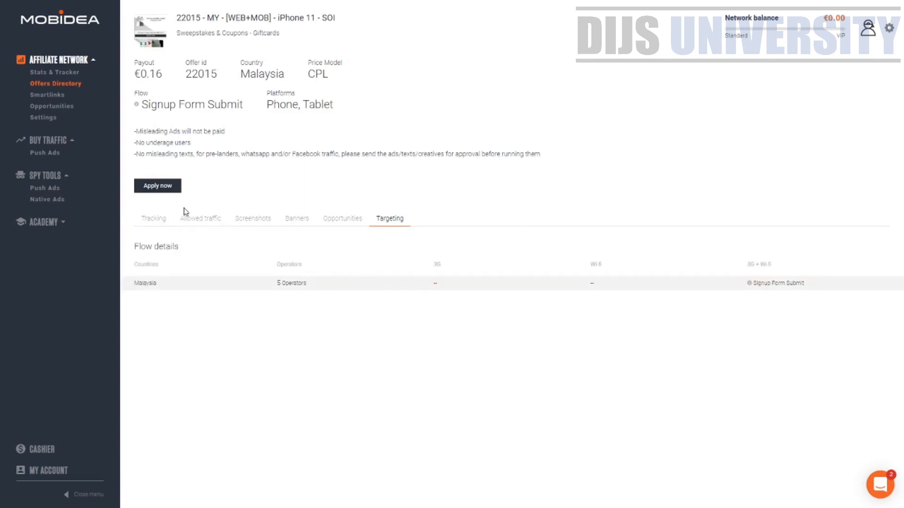
mouse_move(162, 215)
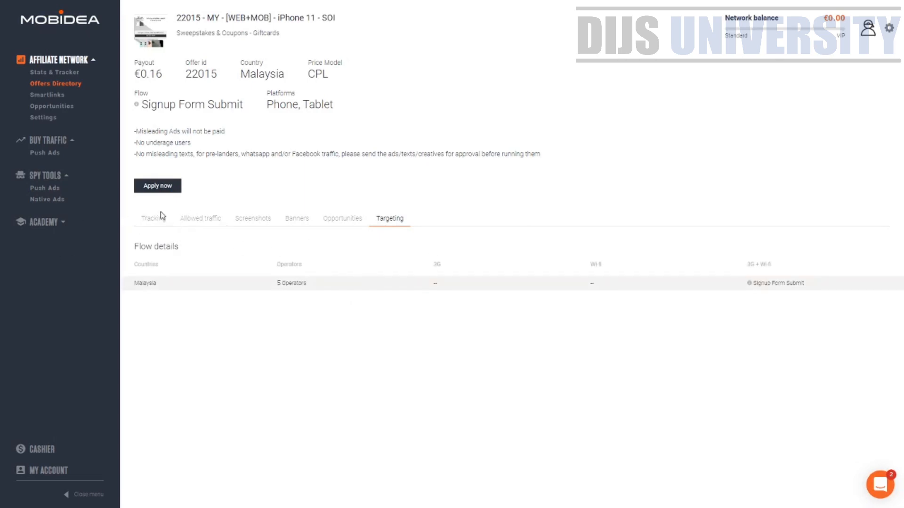
left_click(153, 218)
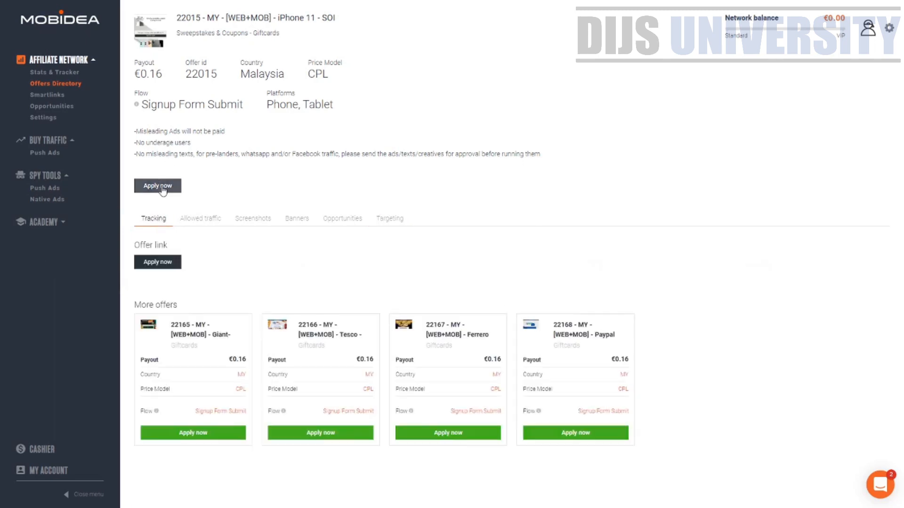
Submit the iPhone 11 application with Push notification traffic, Prelander off, and mandatory rules agreed
left_click(157, 186)
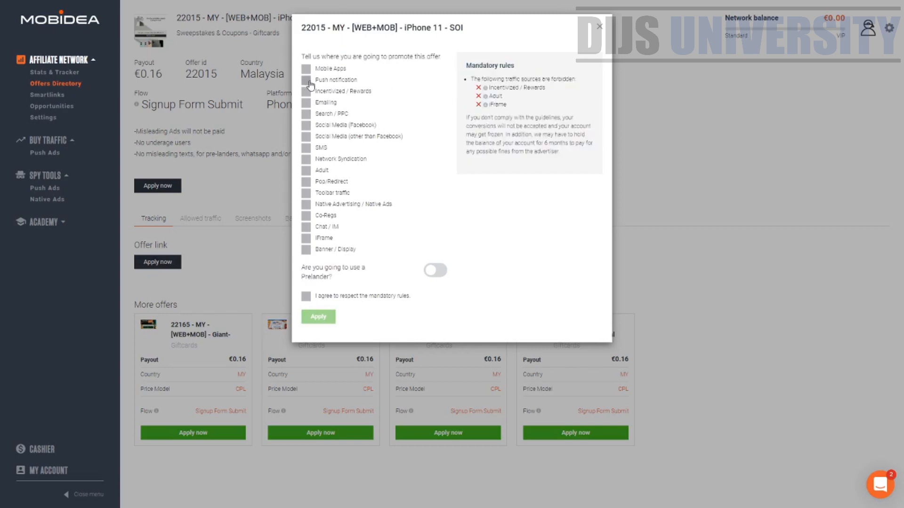
left_click(306, 80)
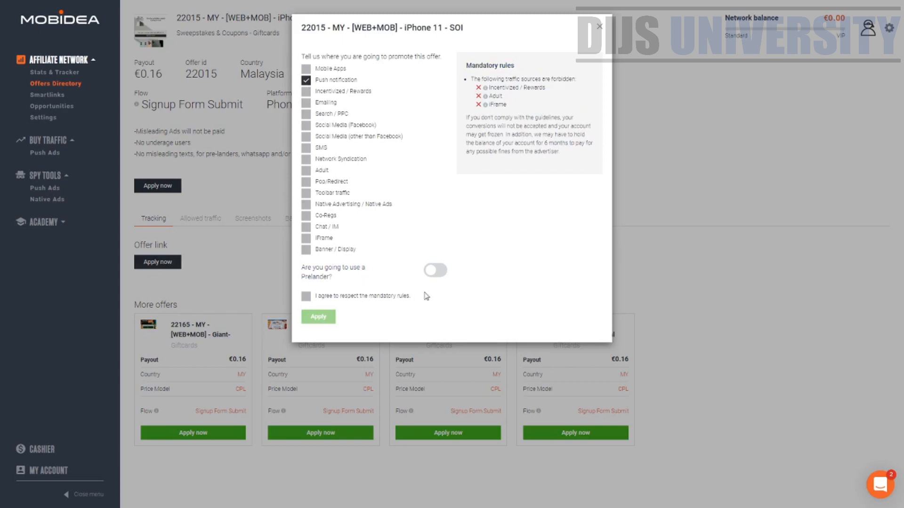
left_click(435, 271)
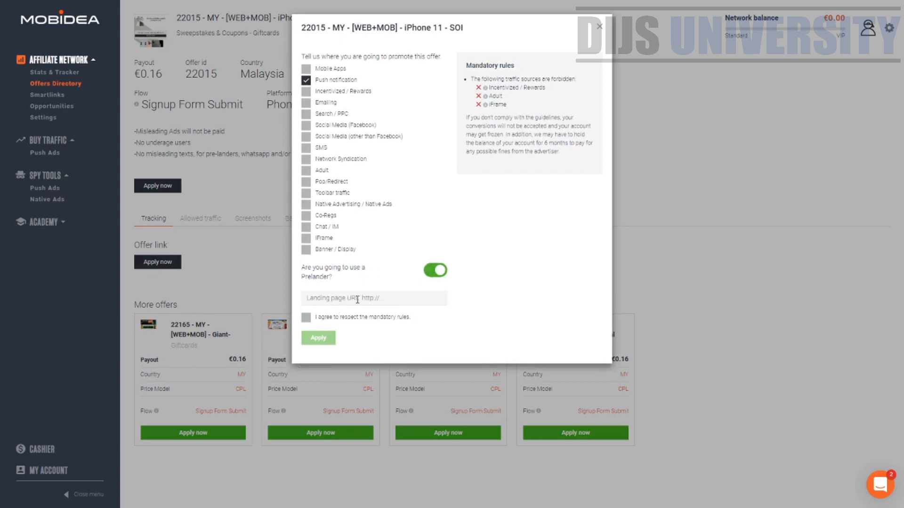
mouse_move(387, 294)
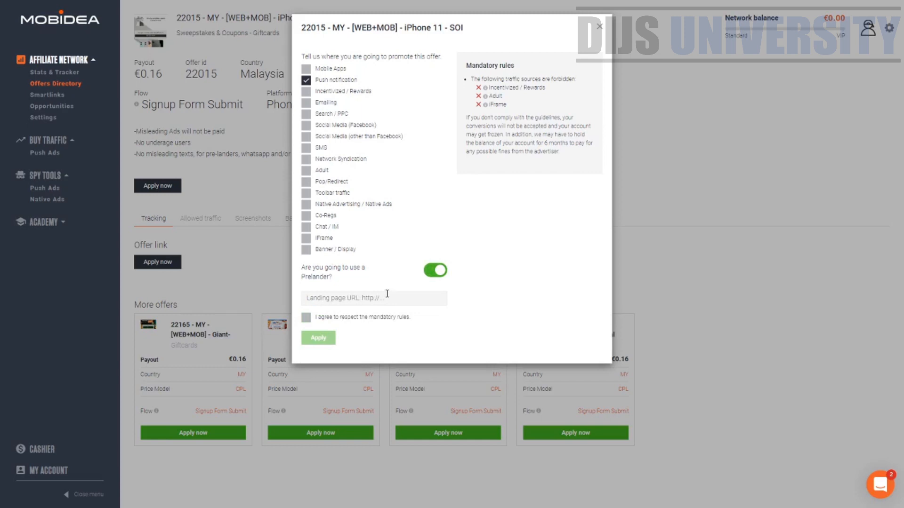
left_click(435, 270)
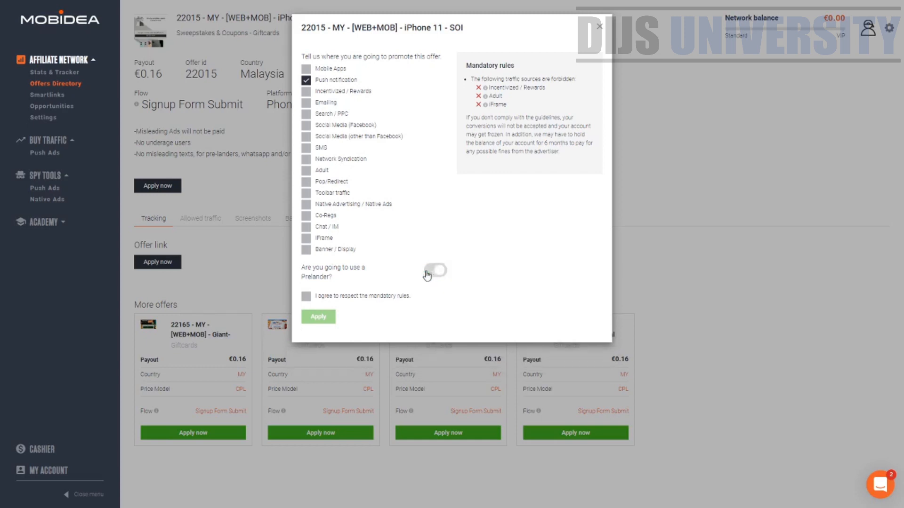
left_click(306, 296)
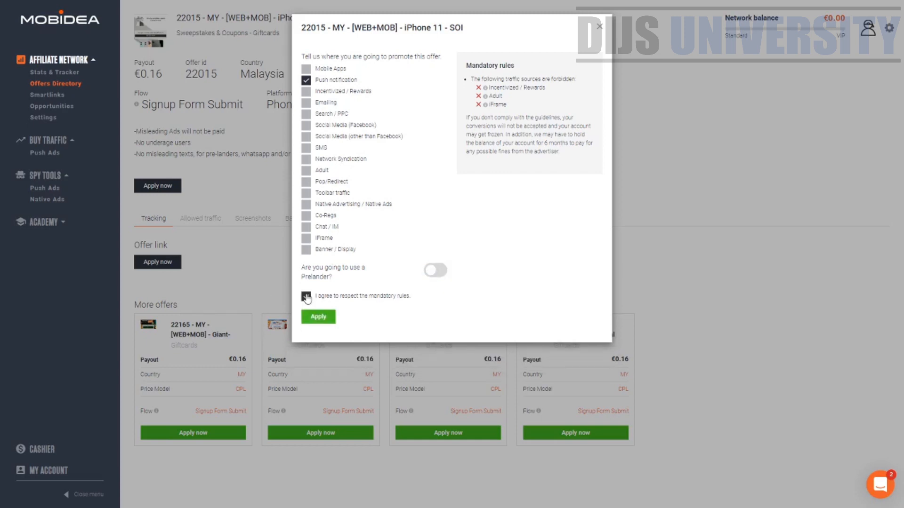
left_click(306, 296)
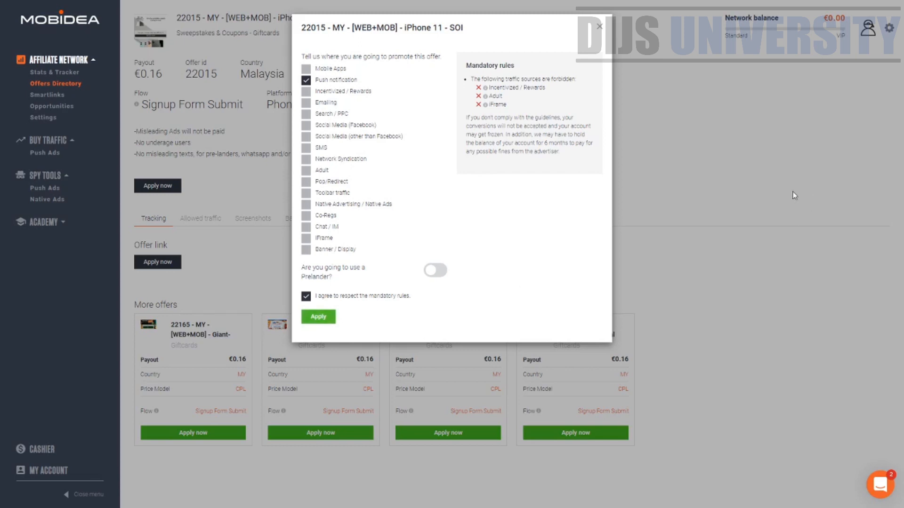
left_click(599, 26)
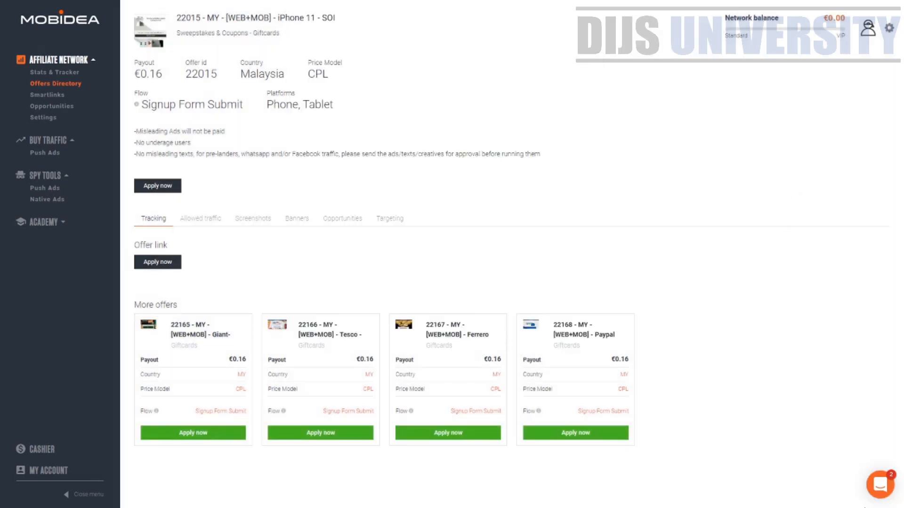
Open the Intercom support messenger showing past conversations and article search
left_click(880, 485)
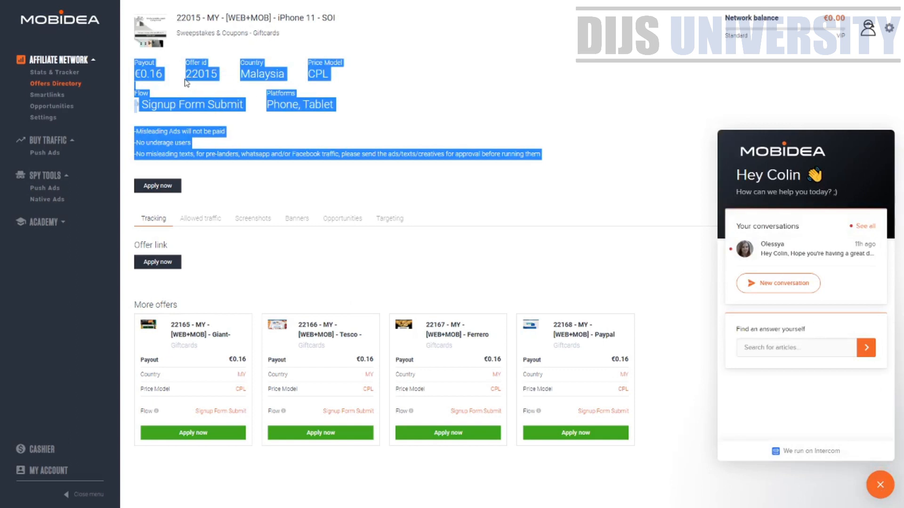
mouse_move(604, 281)
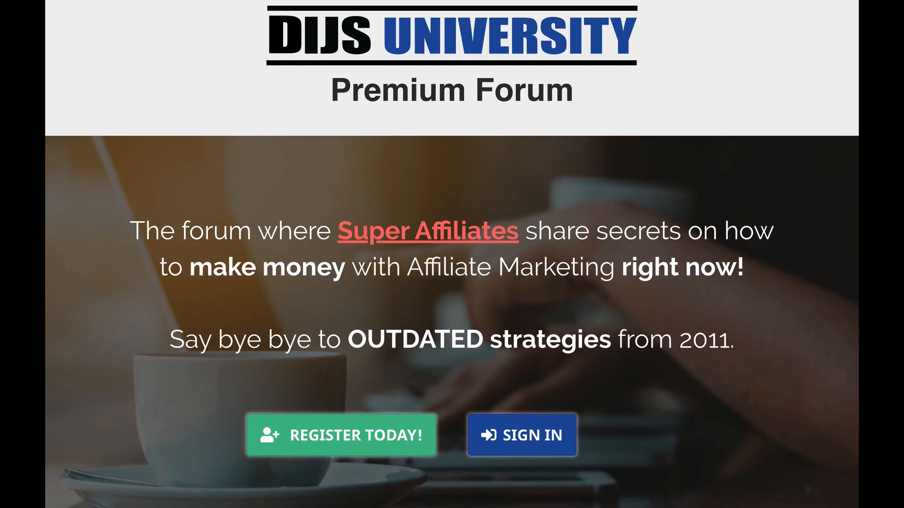
scroll("down", 3)
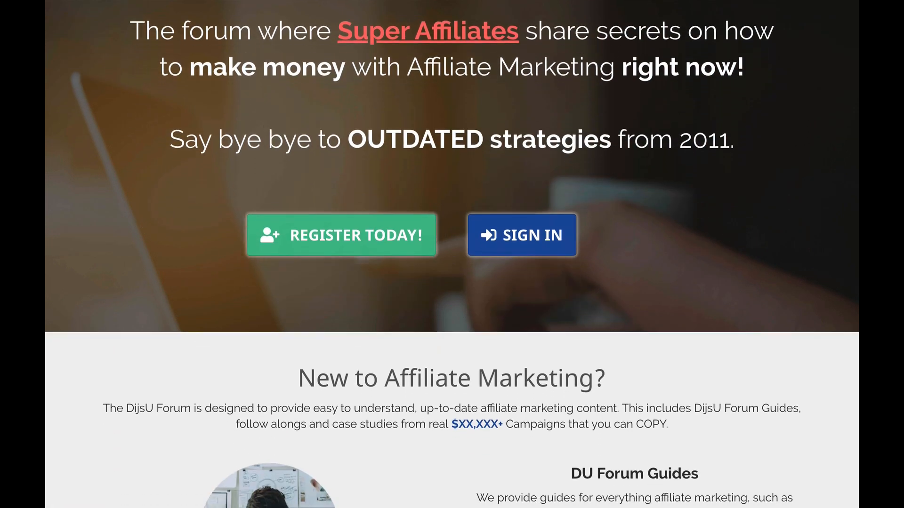
scroll("down", 3)
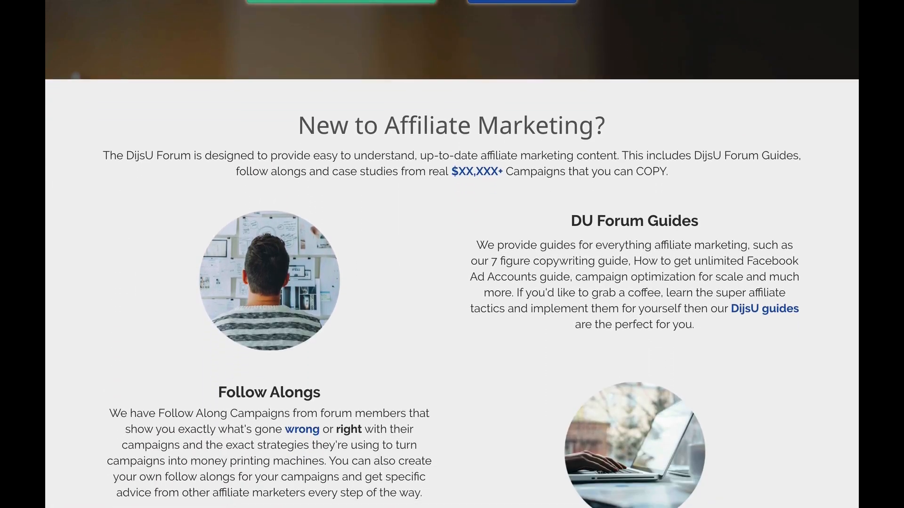
scroll("down", 3)
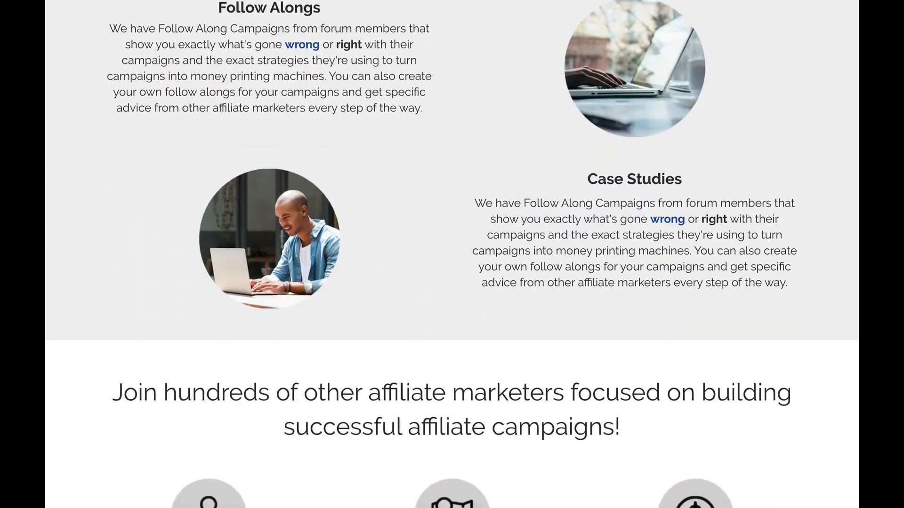
scroll("down", 3)
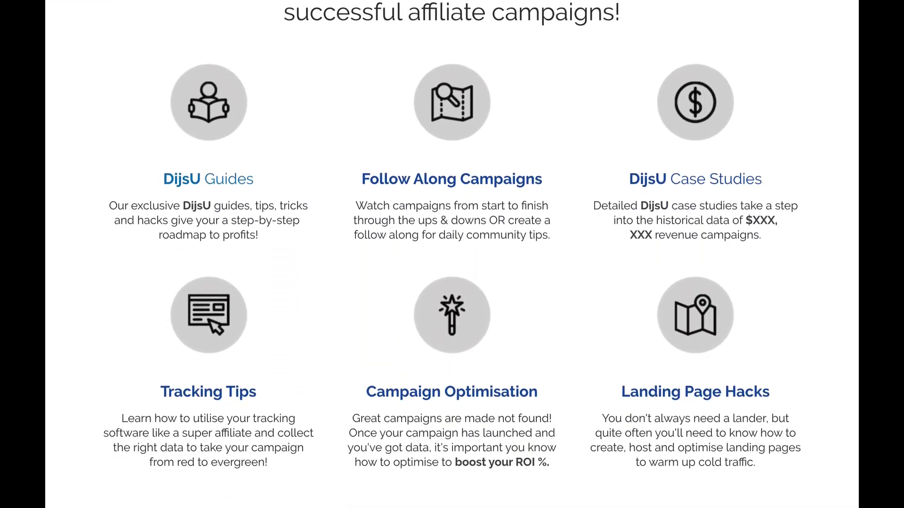
scroll("down", 3)
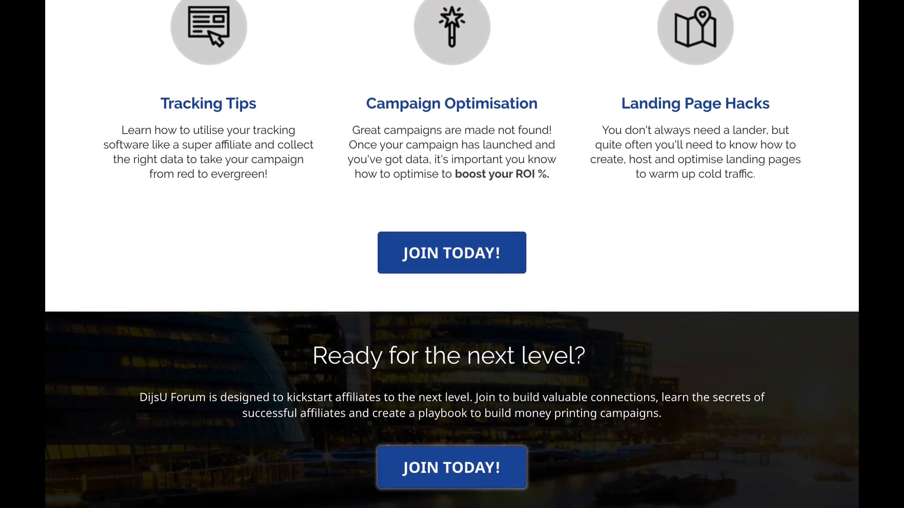